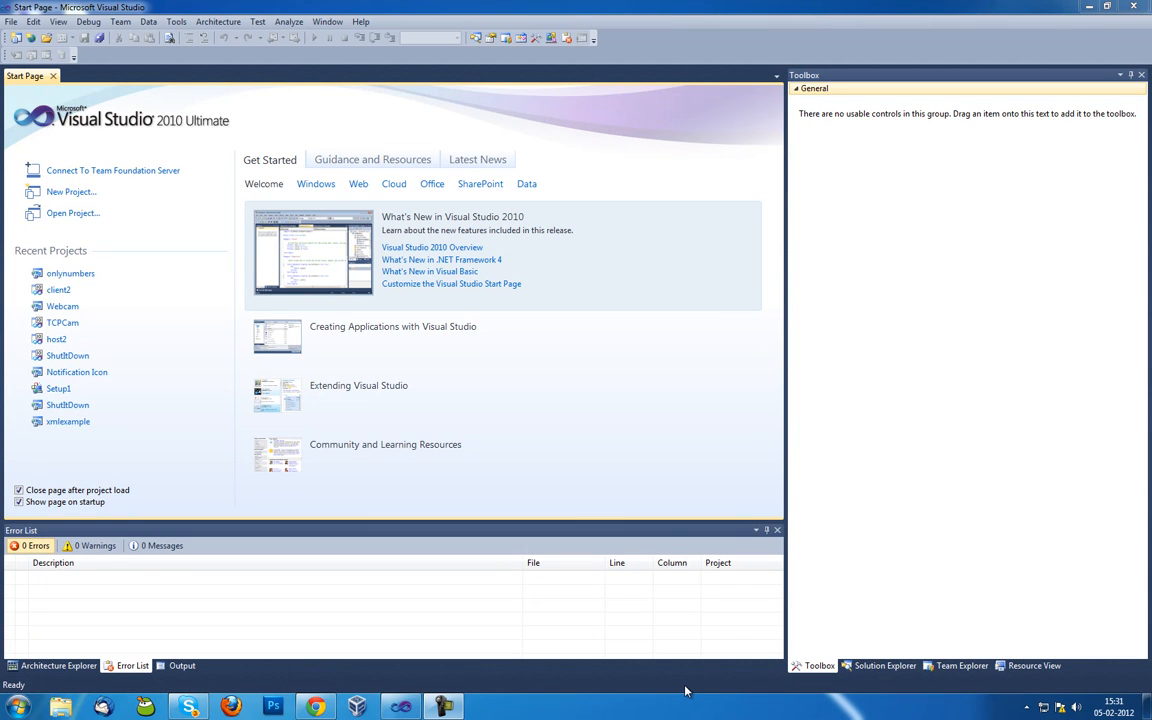
mouse_move(334, 428)
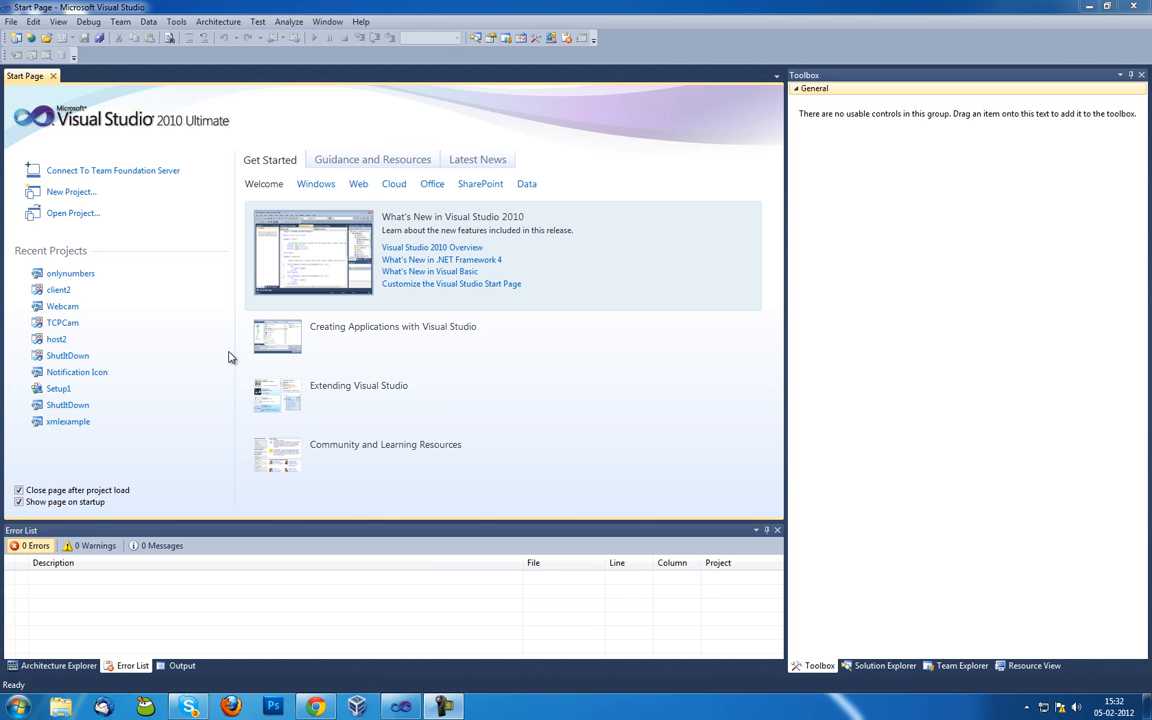
Step: Create a Visual Basic Windows Forms Application project named 'textbox'
click(70, 191)
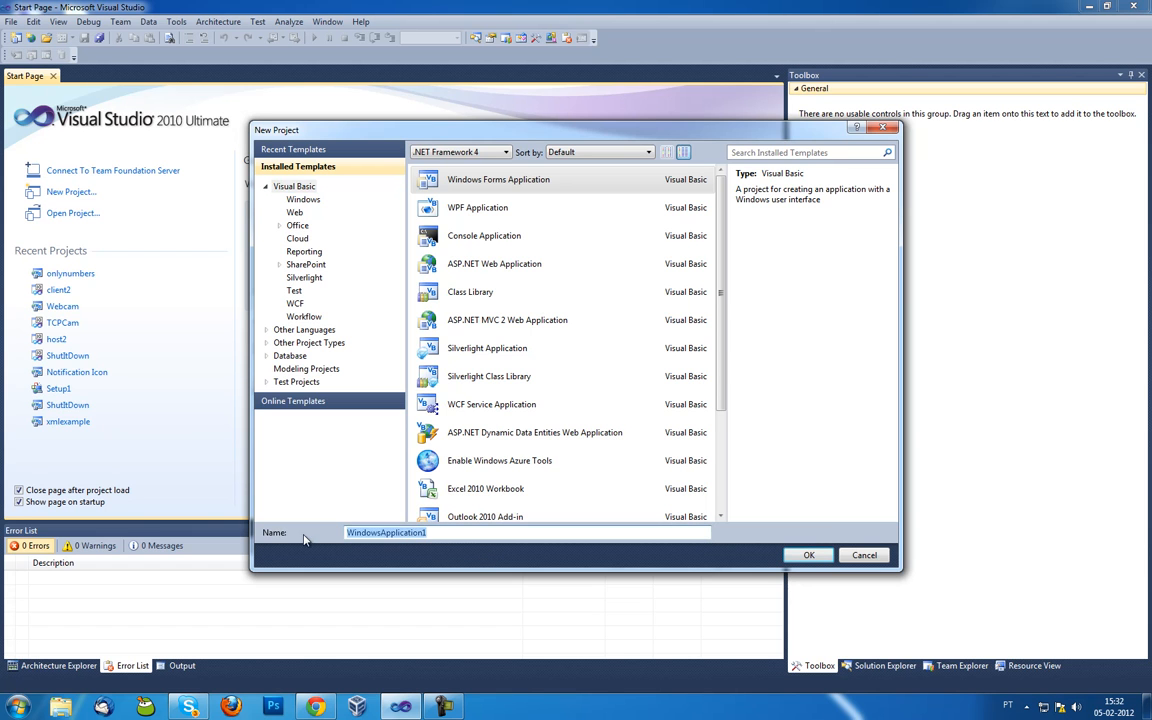
text(textbox)
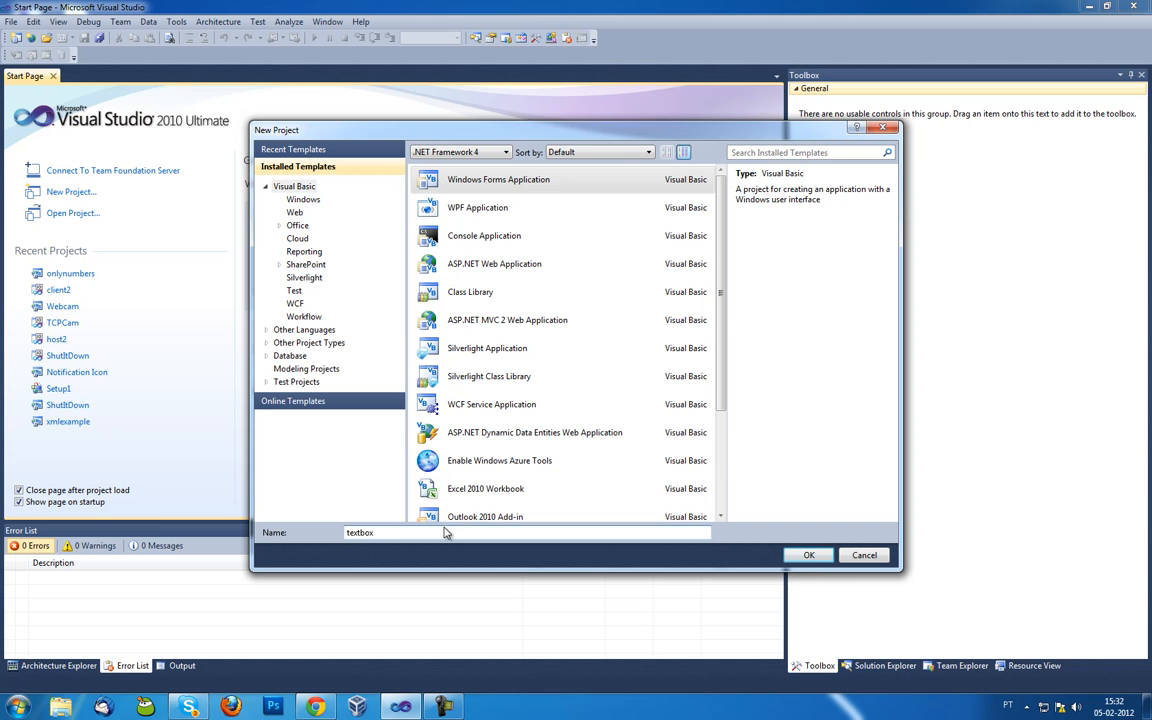
click(808, 555)
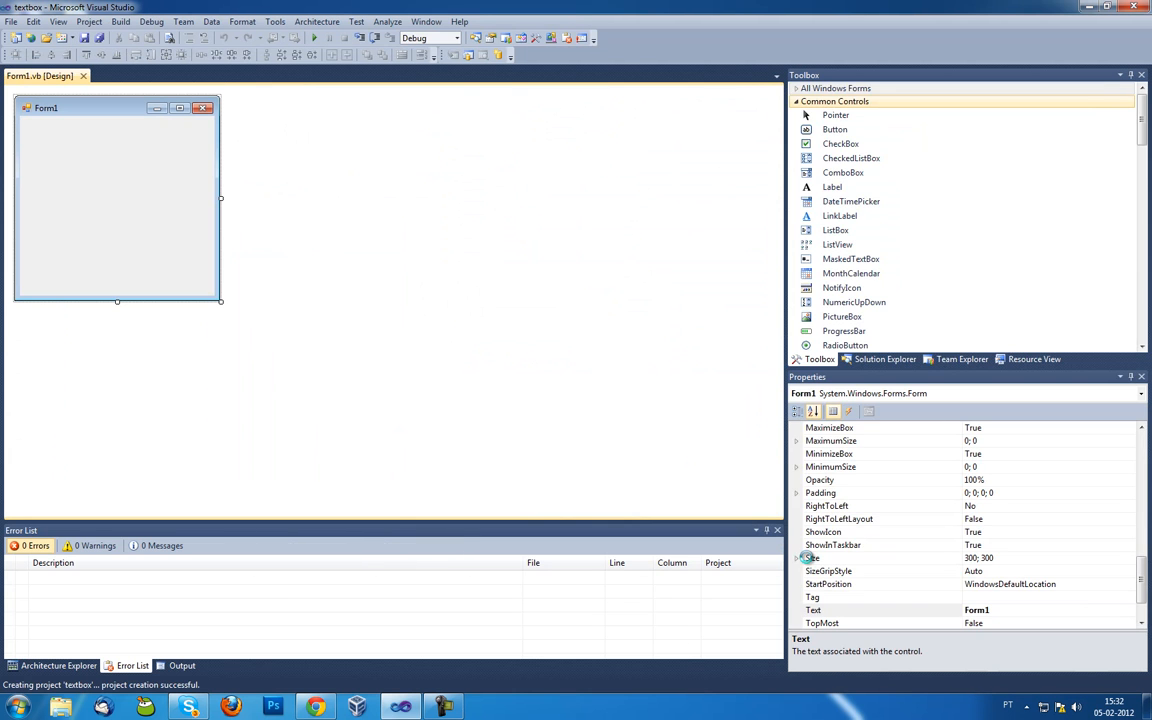
Step: Shorten Form1, add a text box and a button captioned 'Ok', then select the text box
drag(117, 300, 113, 179)
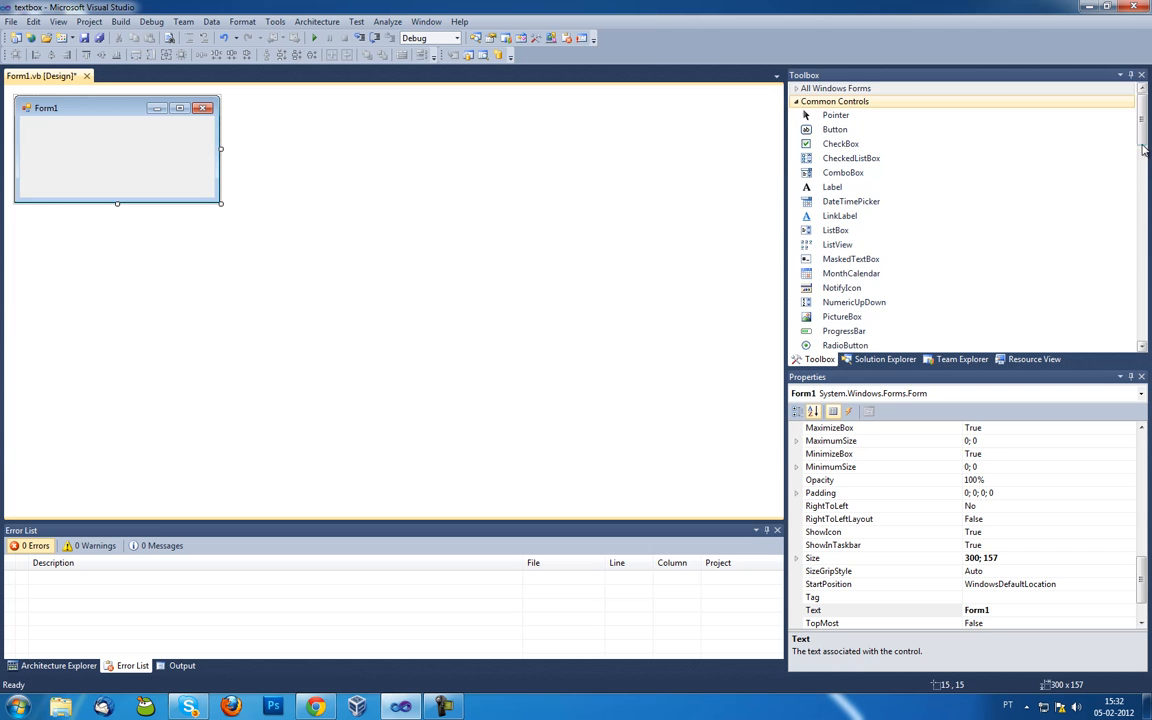
scroll(down, 3)
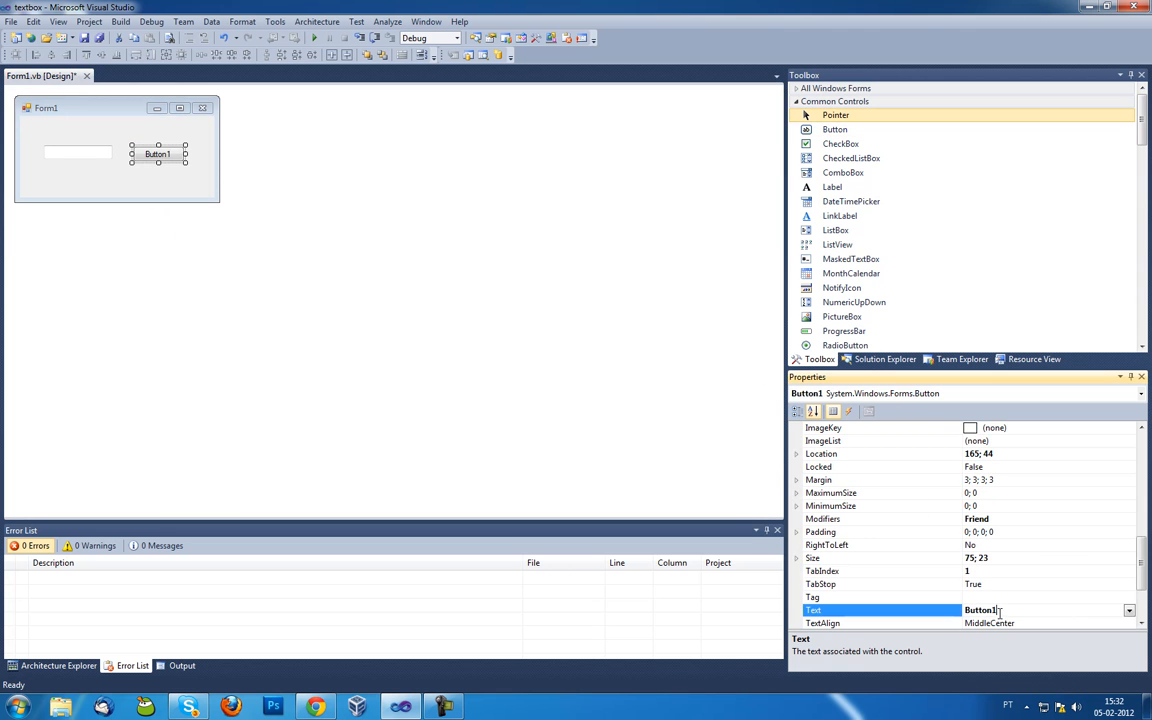
text(Ok)
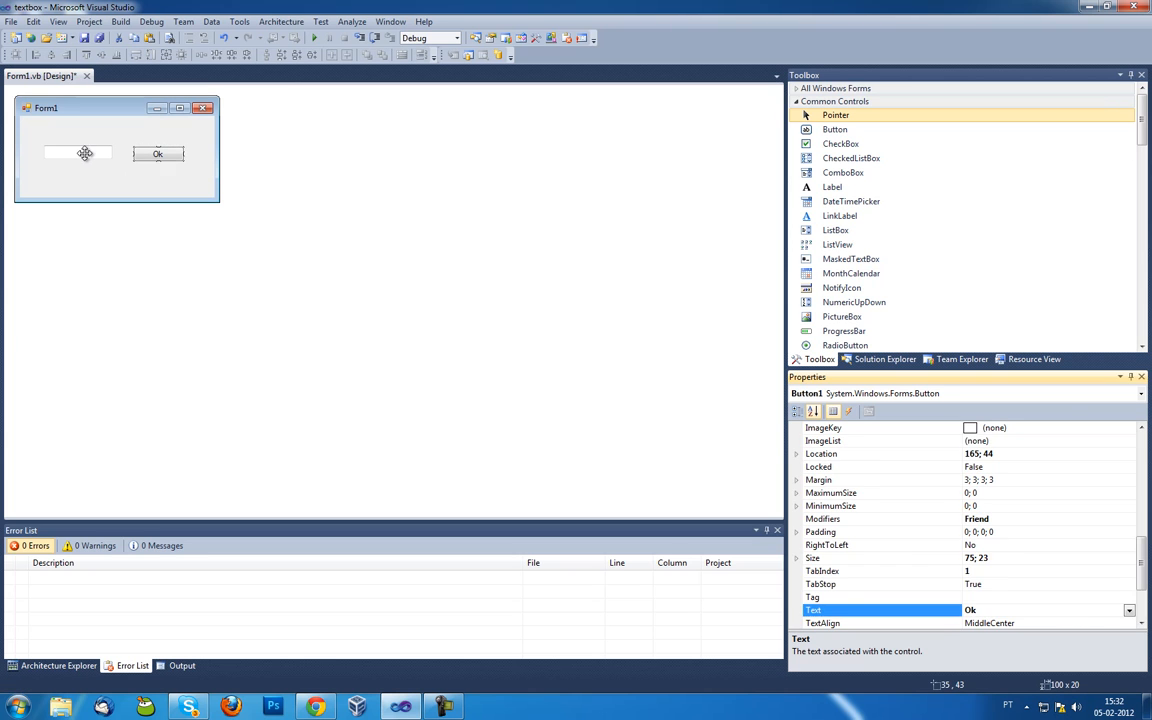
click(77, 152)
text(8)
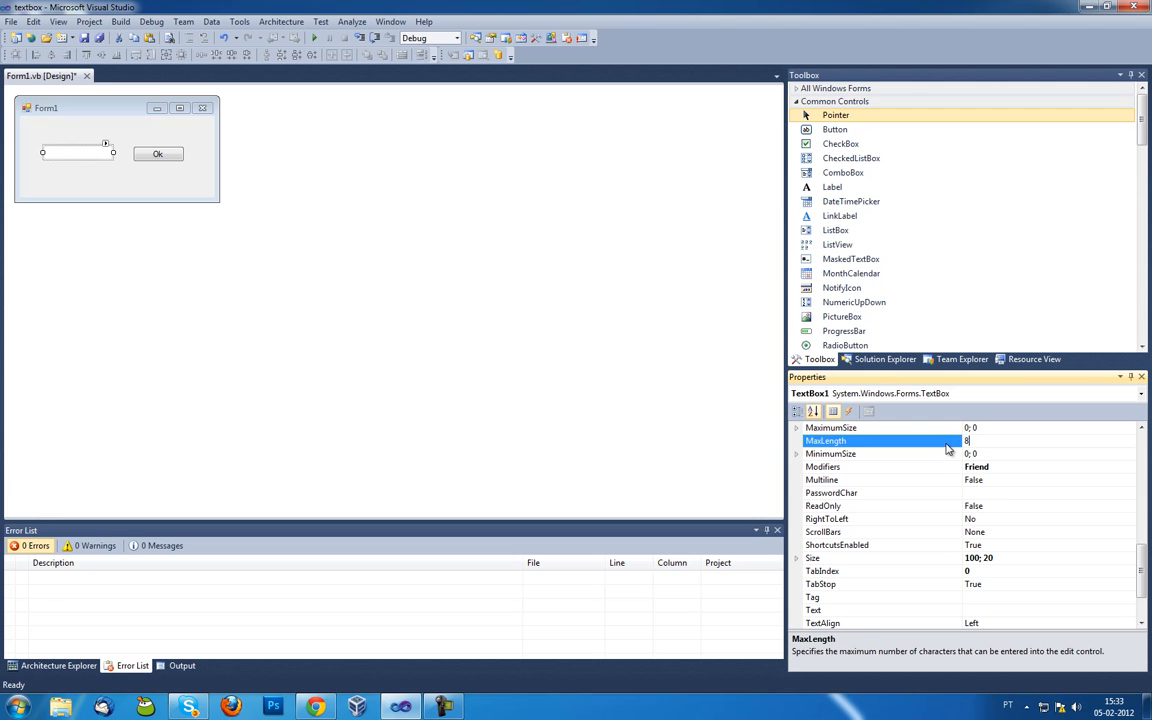
mouse_move(168, 183)
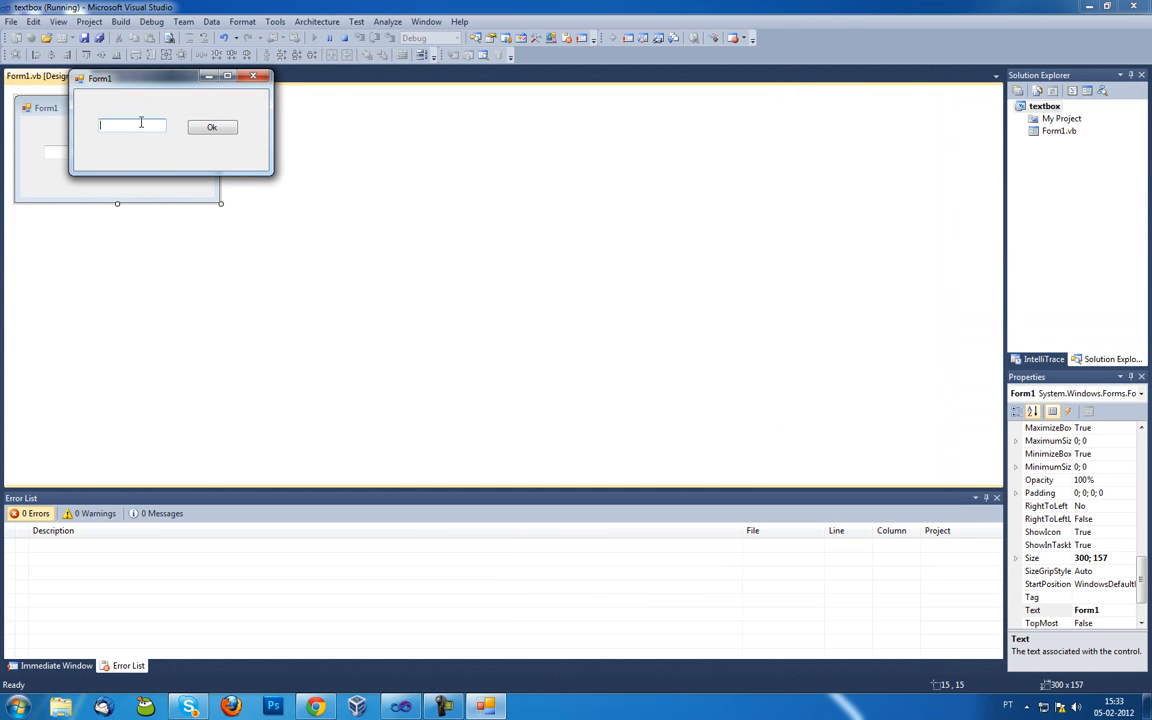
Step: Type 'aaaaaaaa' into the running form's text box until it stops accepting characters
text(aaaaaaaa)
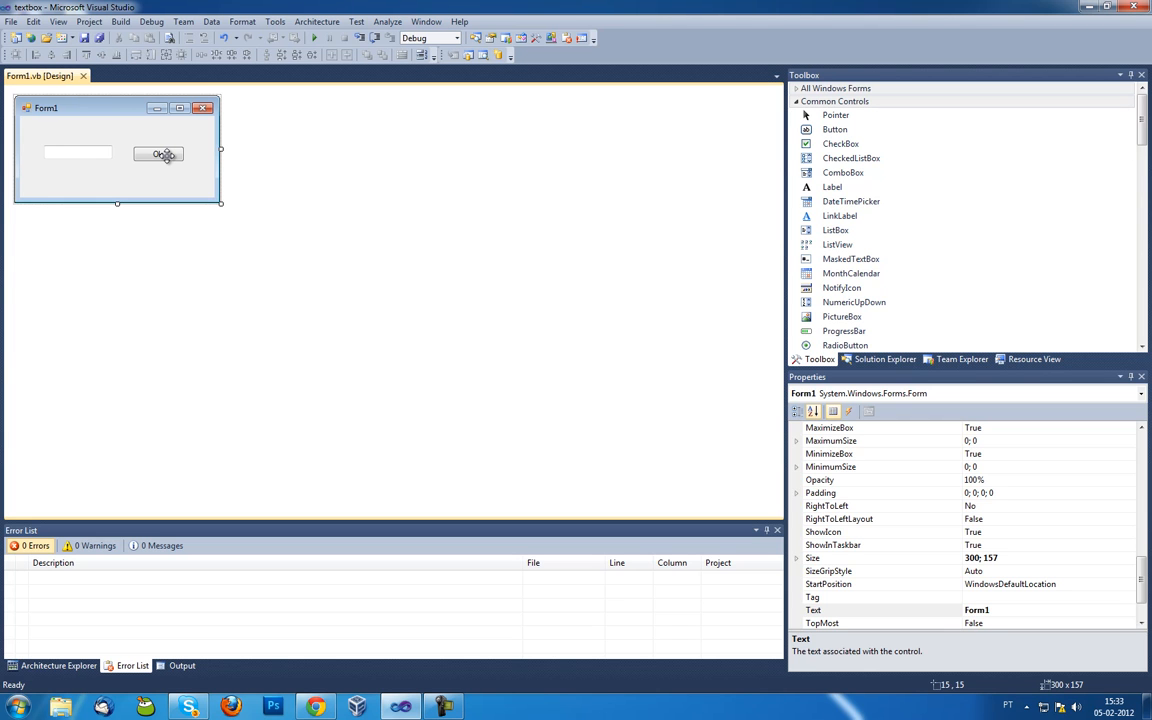
Step: In Button1_Click, write If TextBox1.Text.Length >= 4 and begin a MessageBox call
double_click(159, 154)
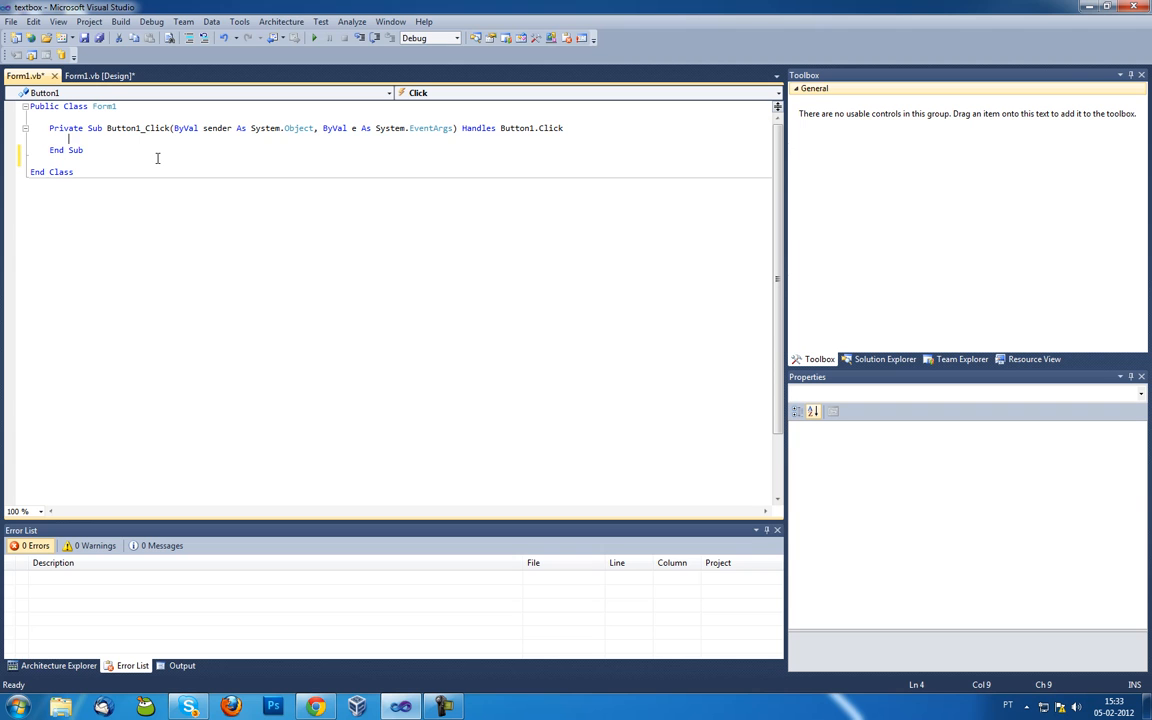
text(If)
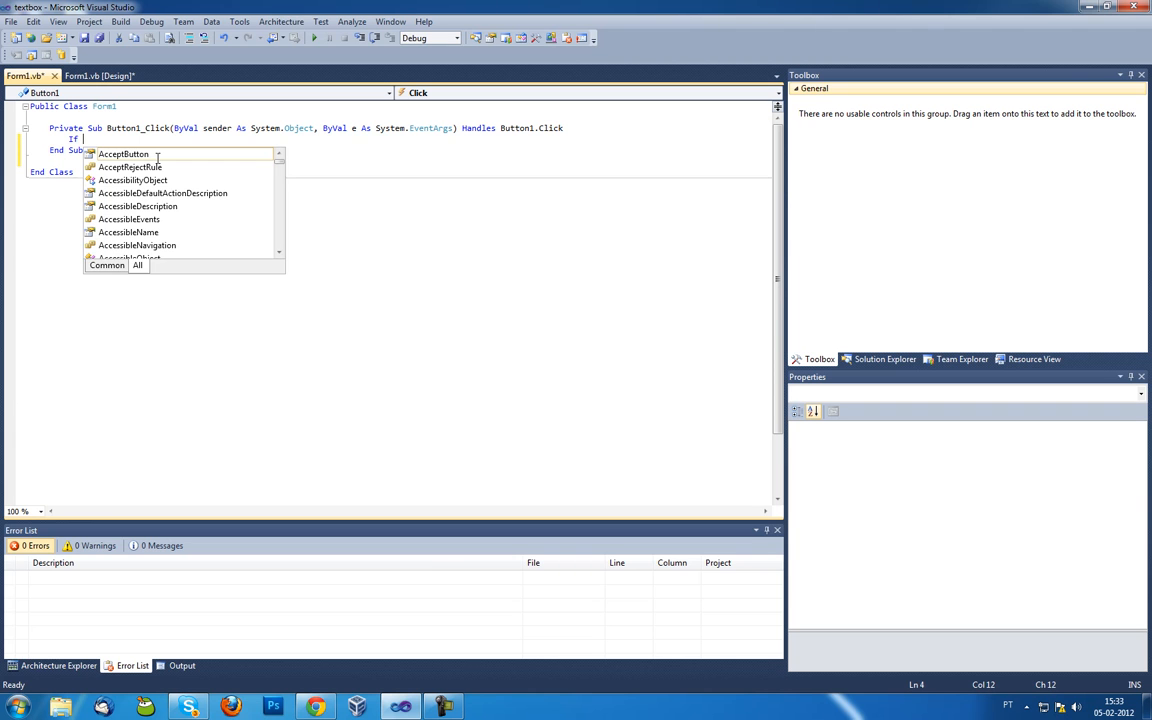
mouse_move(123, 153)
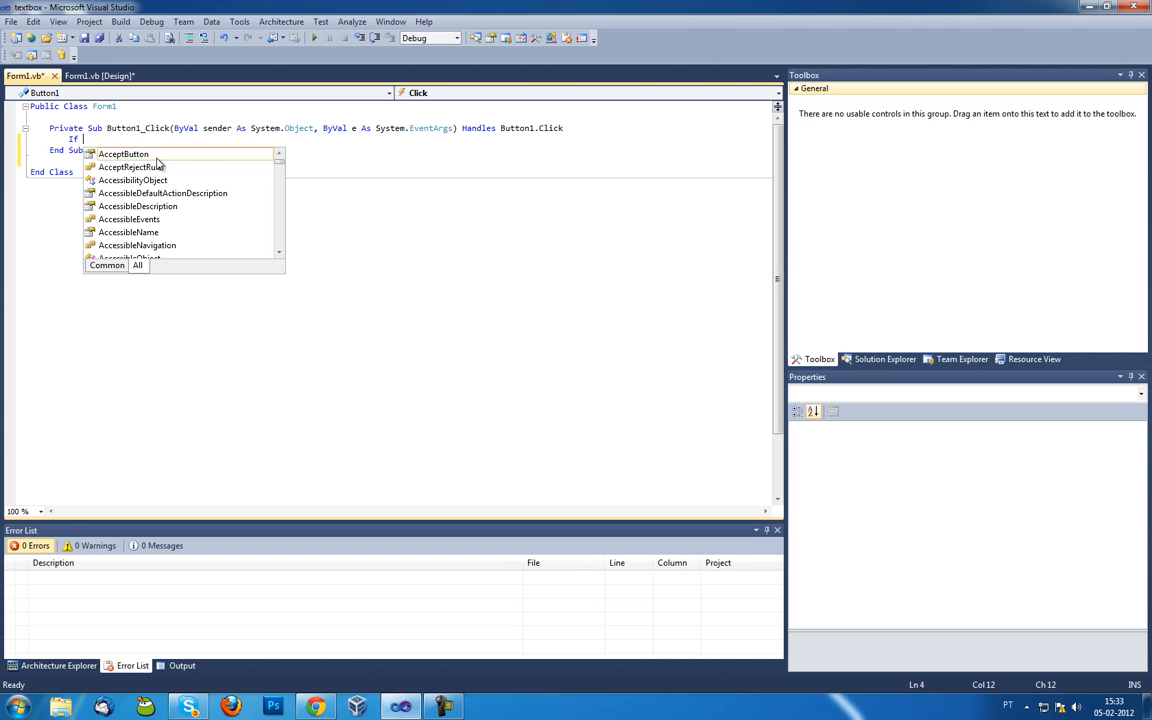
text(TextBox1)
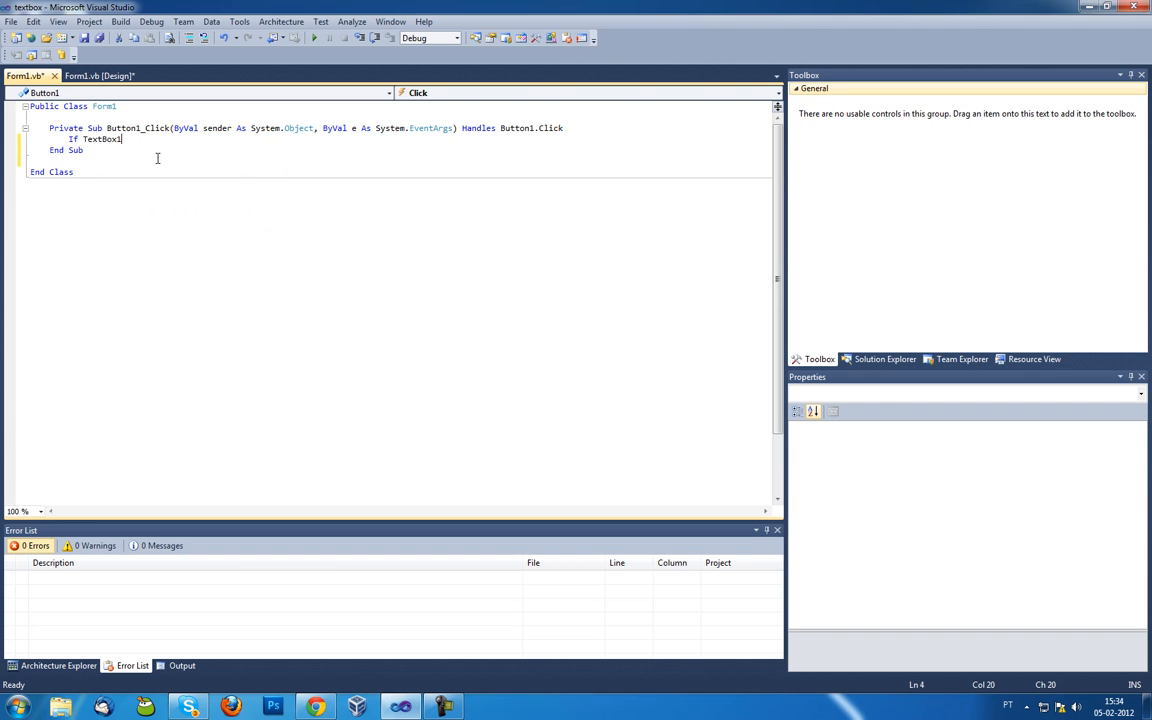
text(.Text)
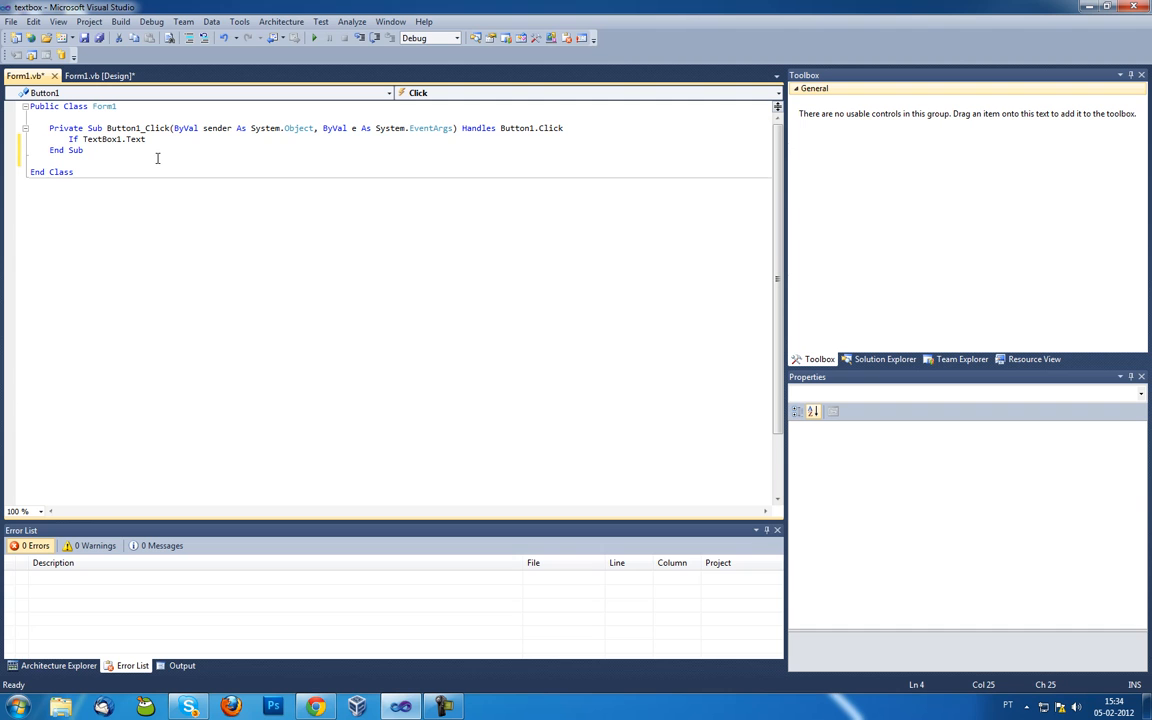
text(.Length)
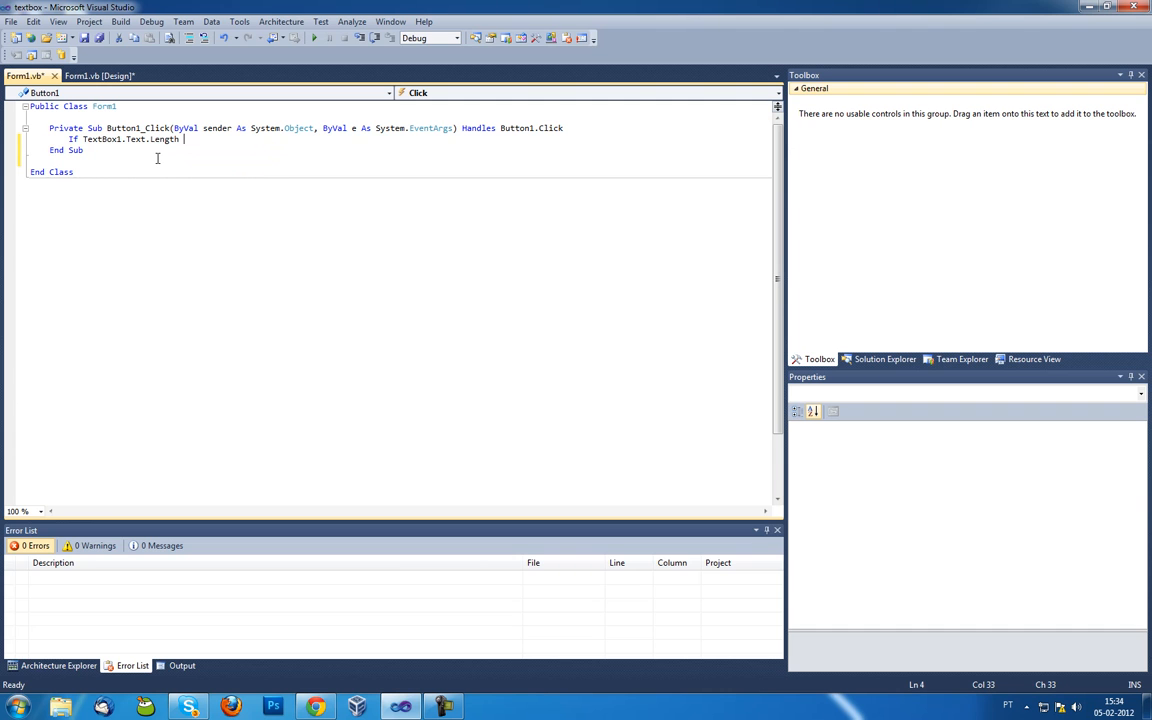
text(>= 4 Then)
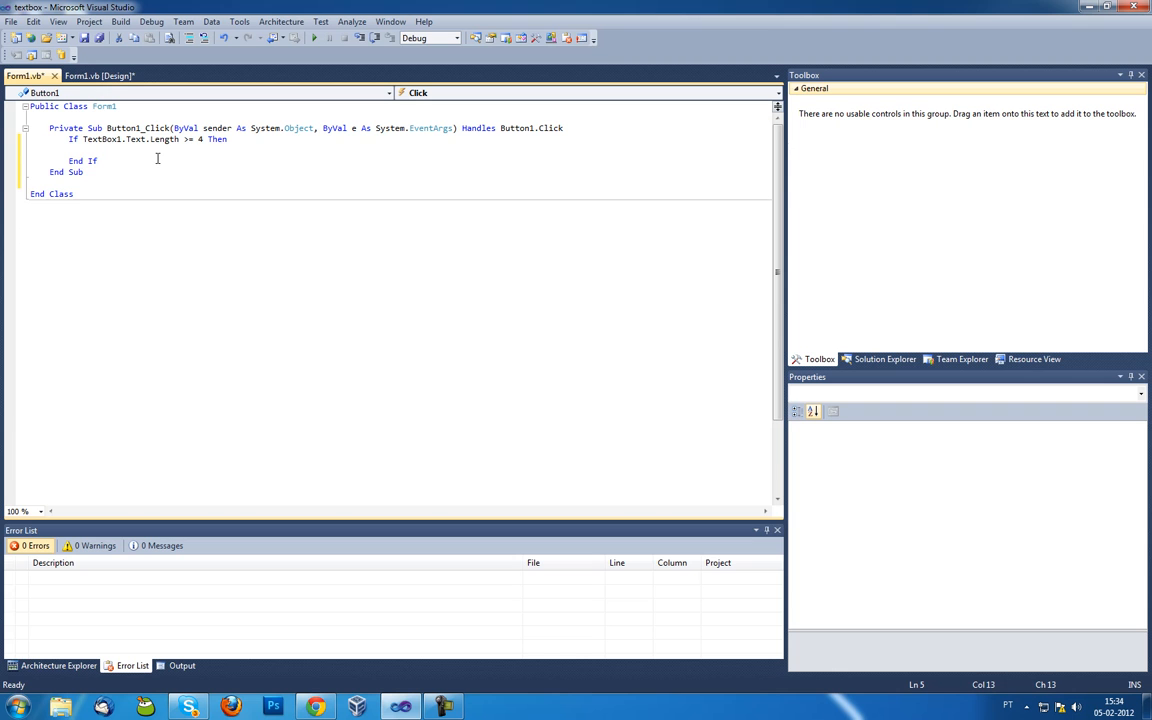
text(MessageBox)
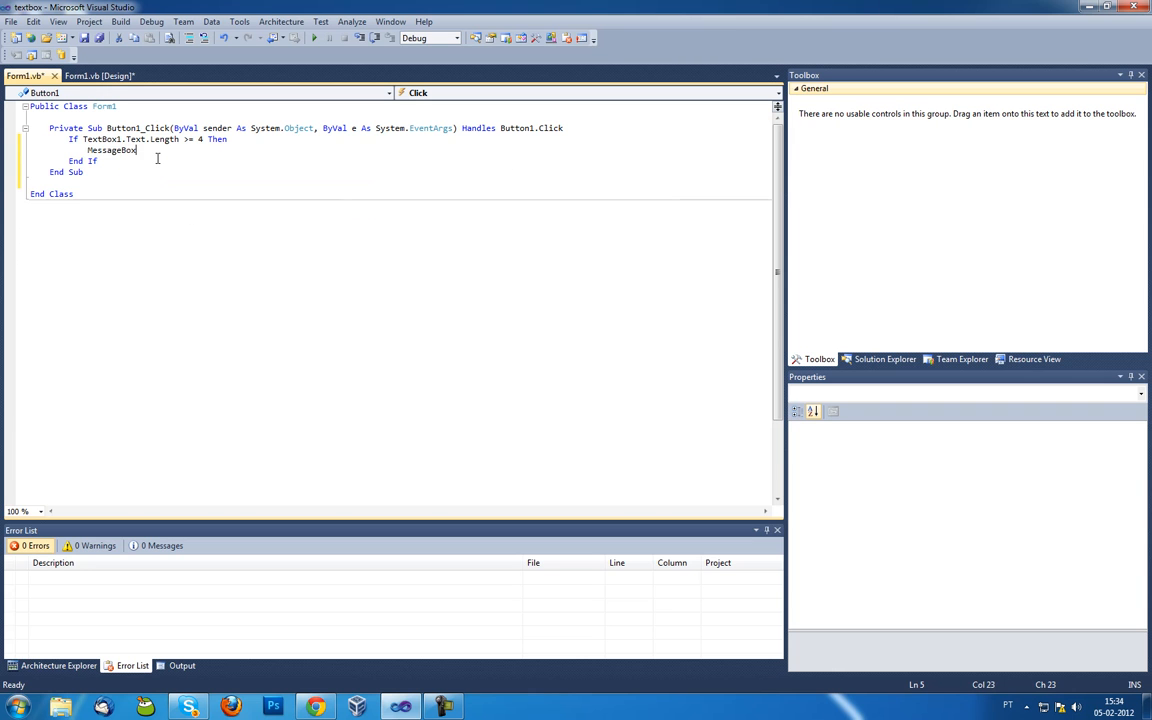
Step: Complete the If branch with MessageBox.Show("Ok")
text(.S)
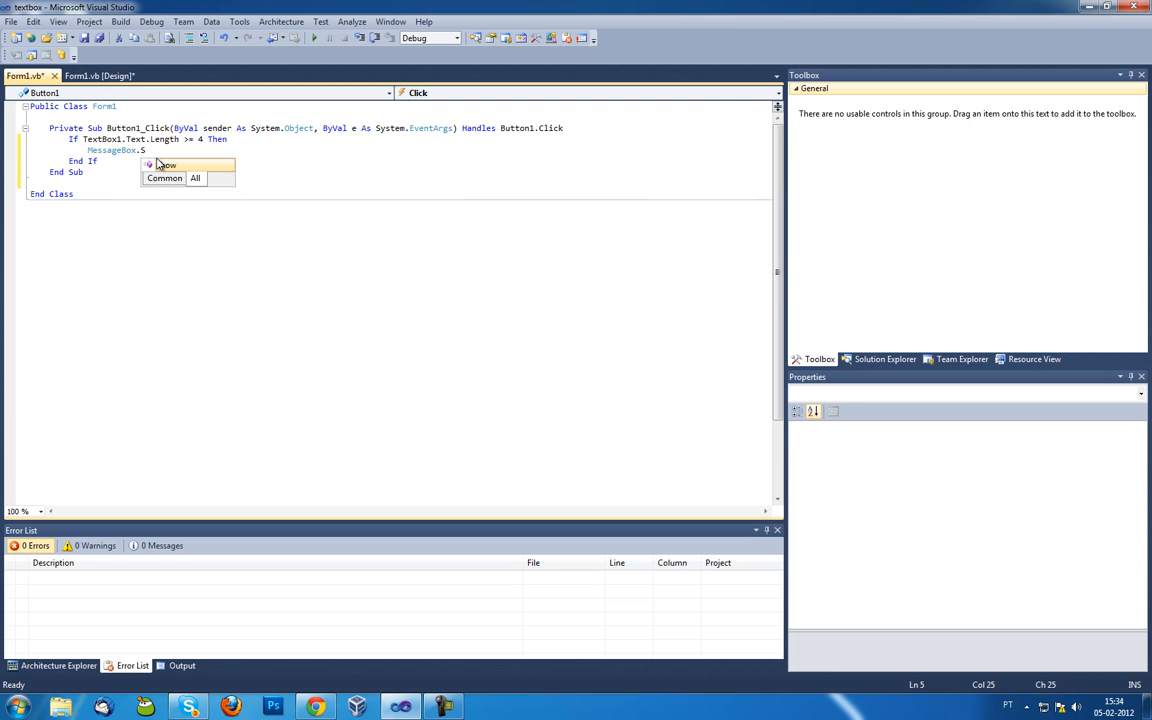
text(how())
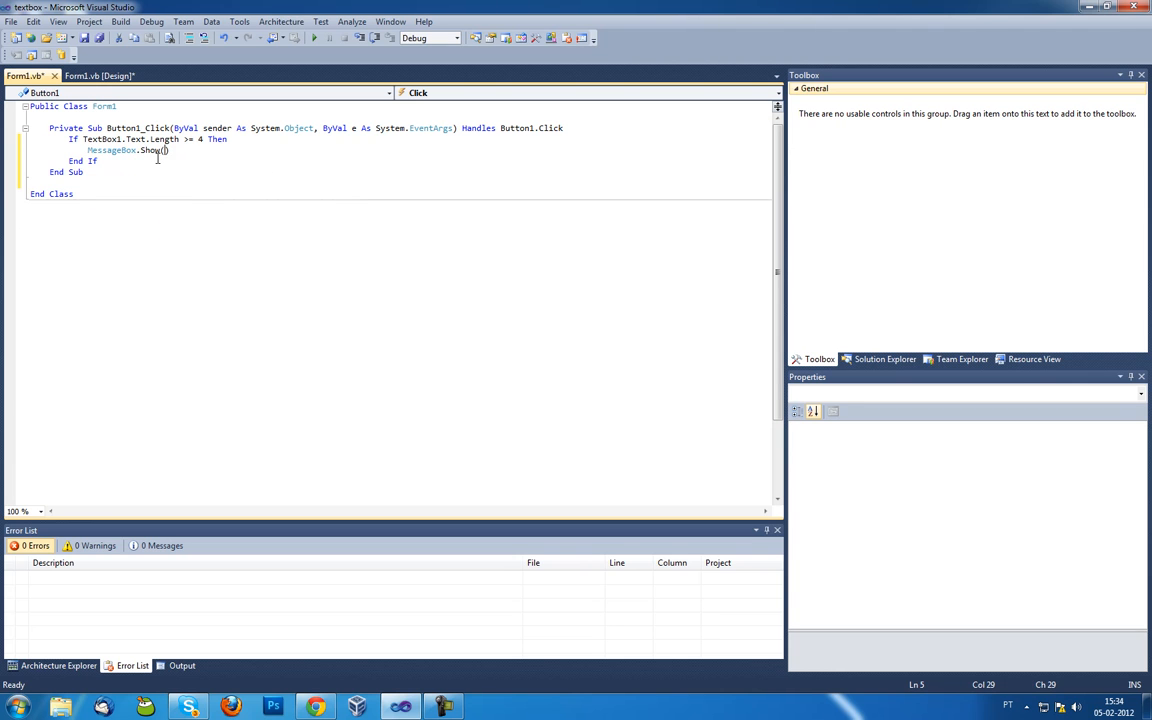
text(")
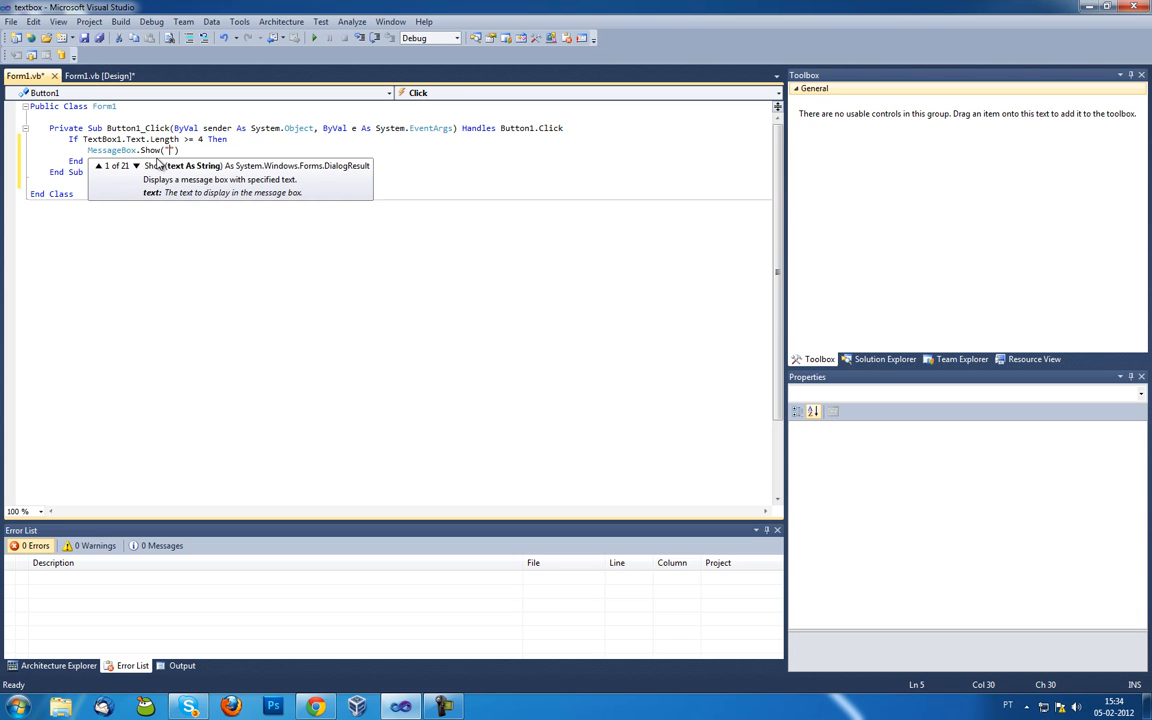
text(Ok)
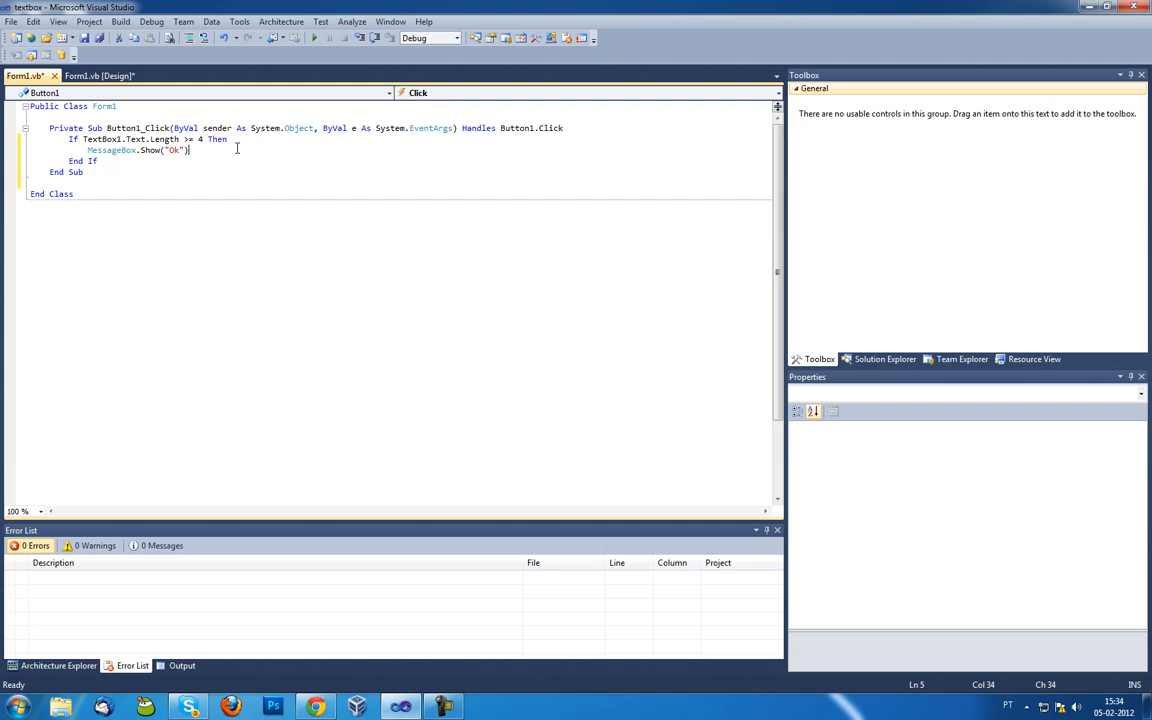
Step: Add an Else branch showing 'the minimum number of characters is 4!' and run the app
text(Else)
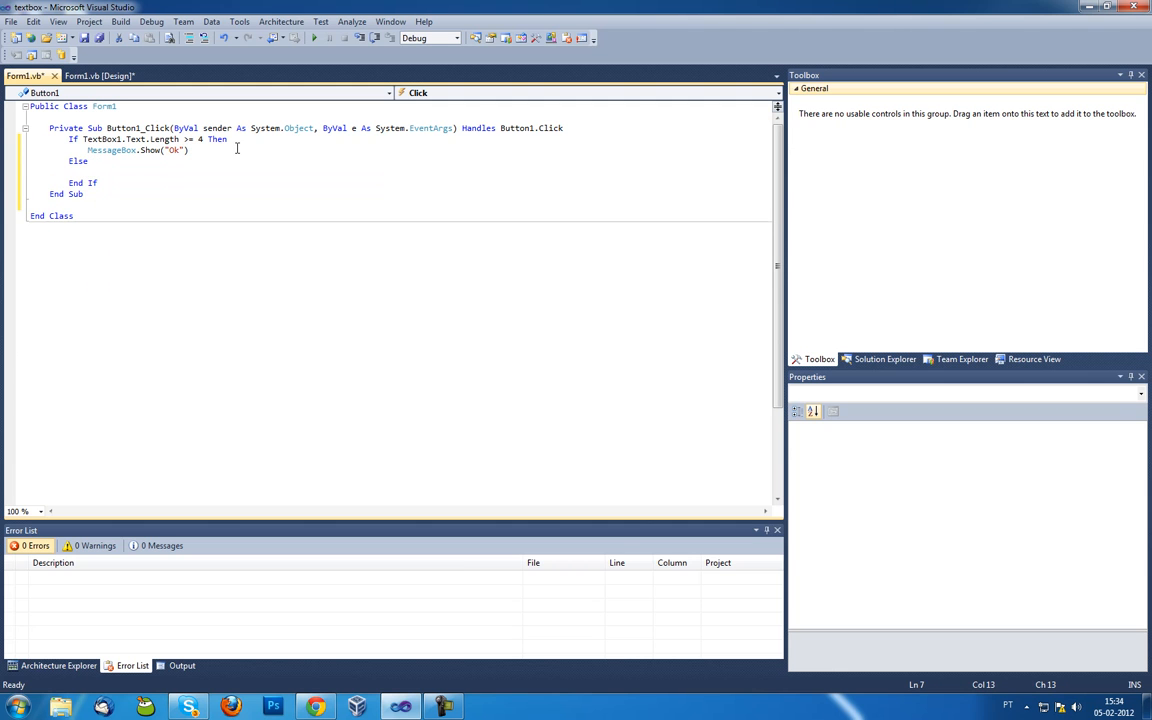
text(Mes)
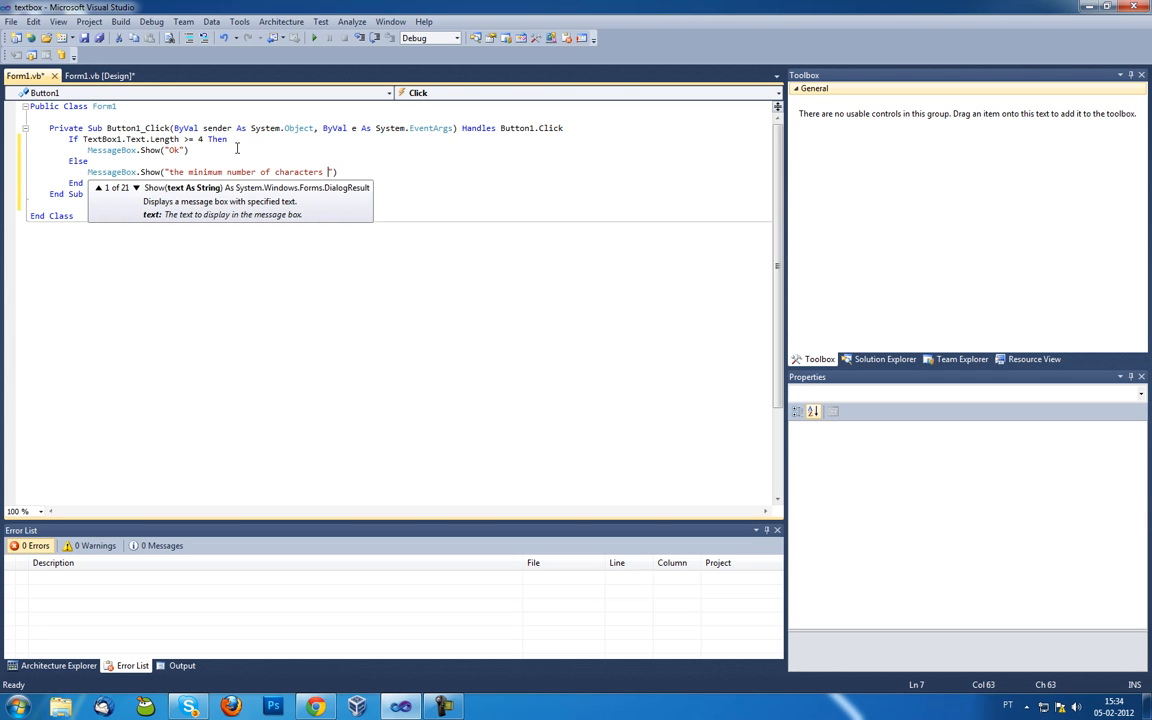
text(is 4!)
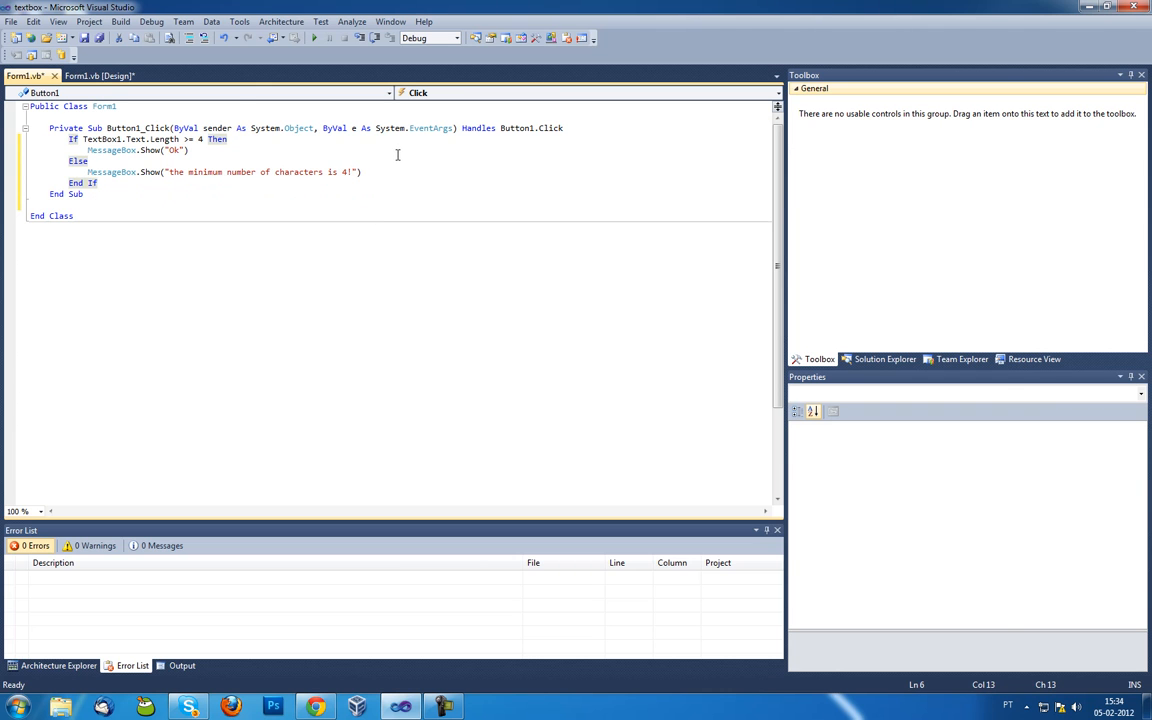
click(313, 38)
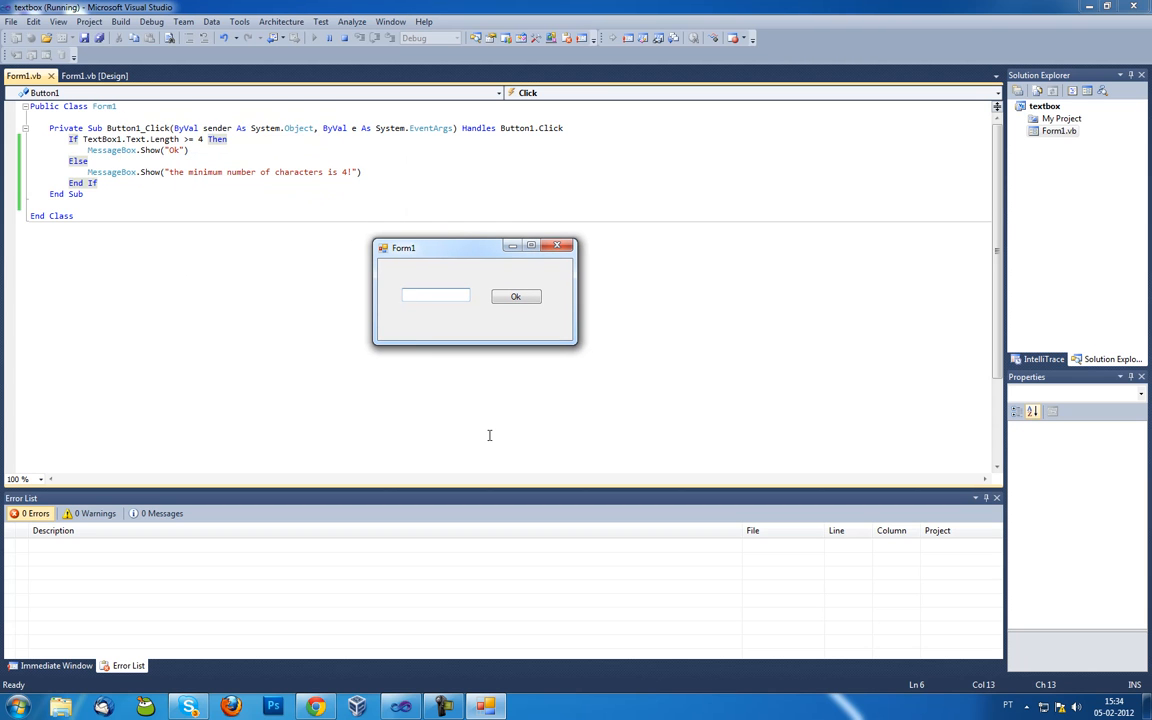
Step: Submit 'hi' and dismiss the minimum-characters warning
text(hi)
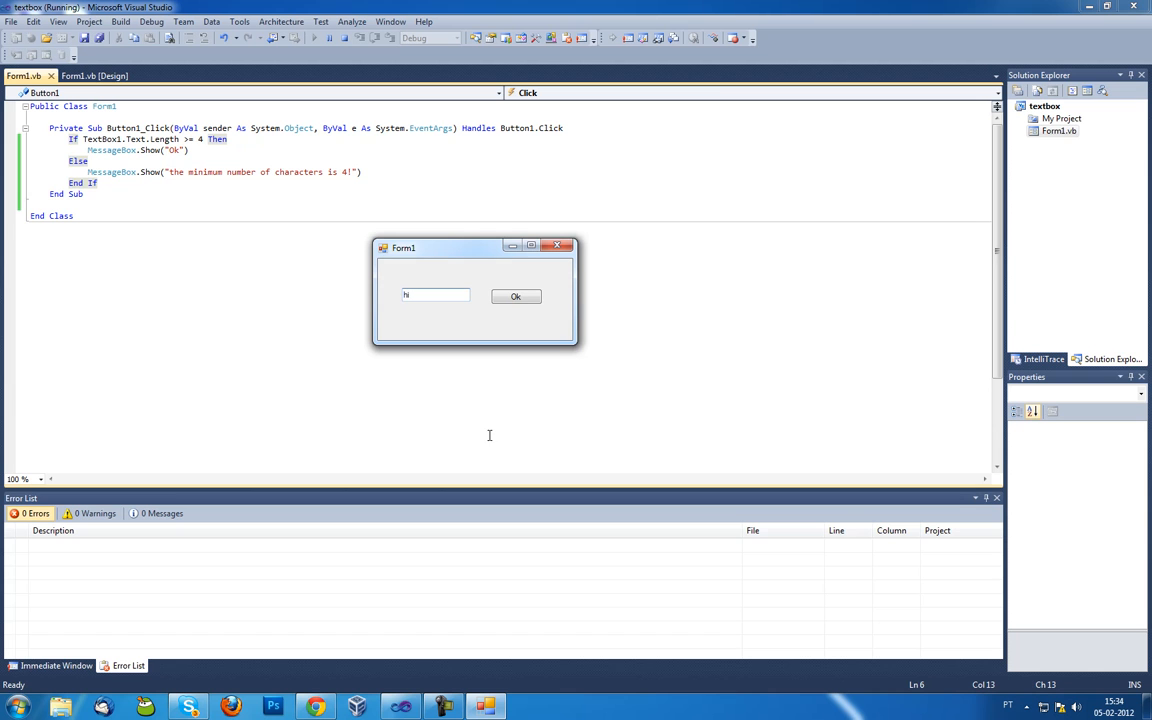
click(515, 296)
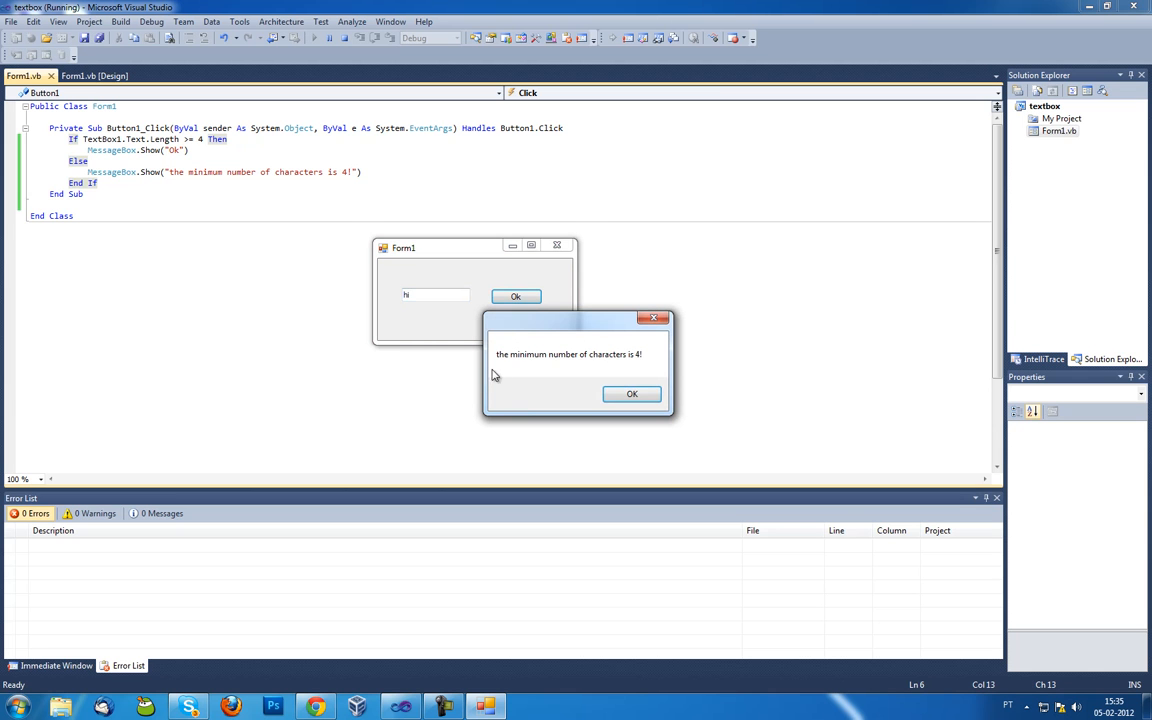
click(631, 393)
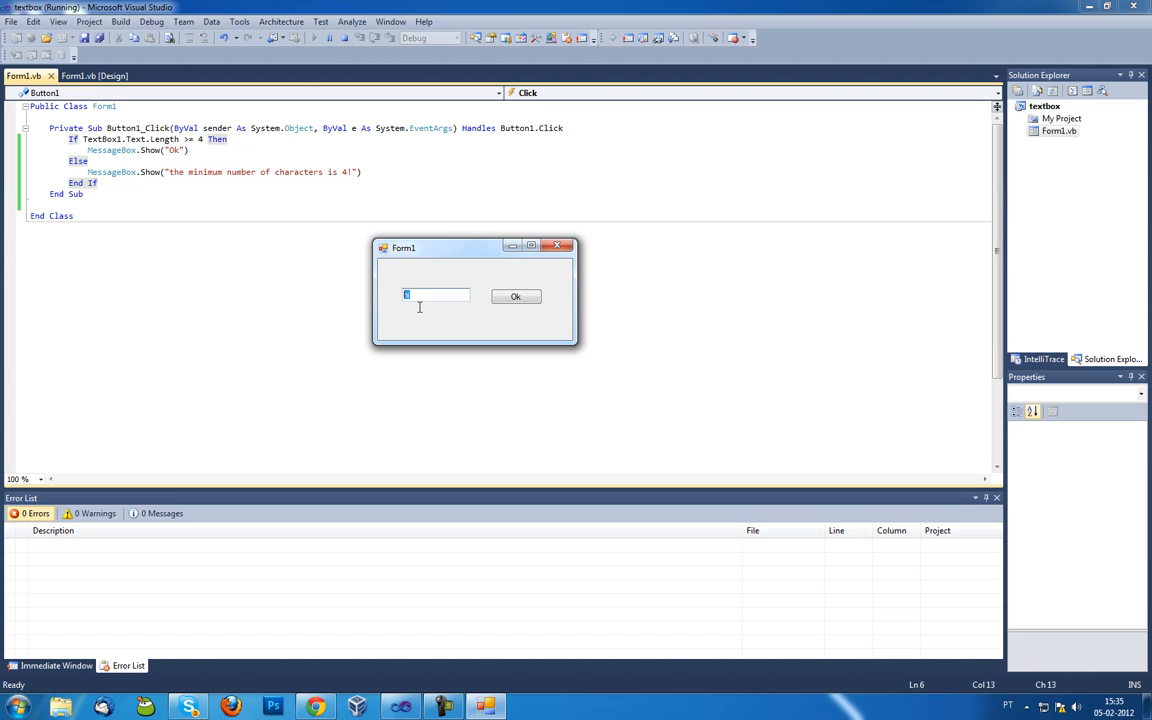
Step: Submit 'hello' and dismiss the Ok message
text(hello)
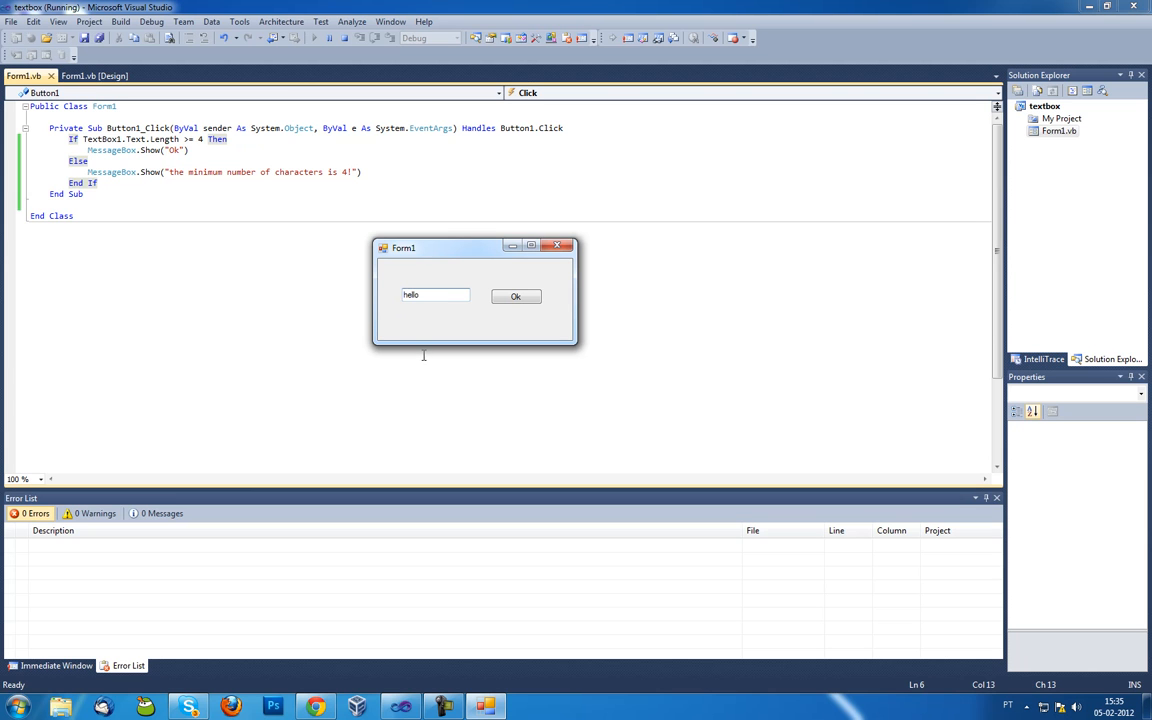
click(515, 296)
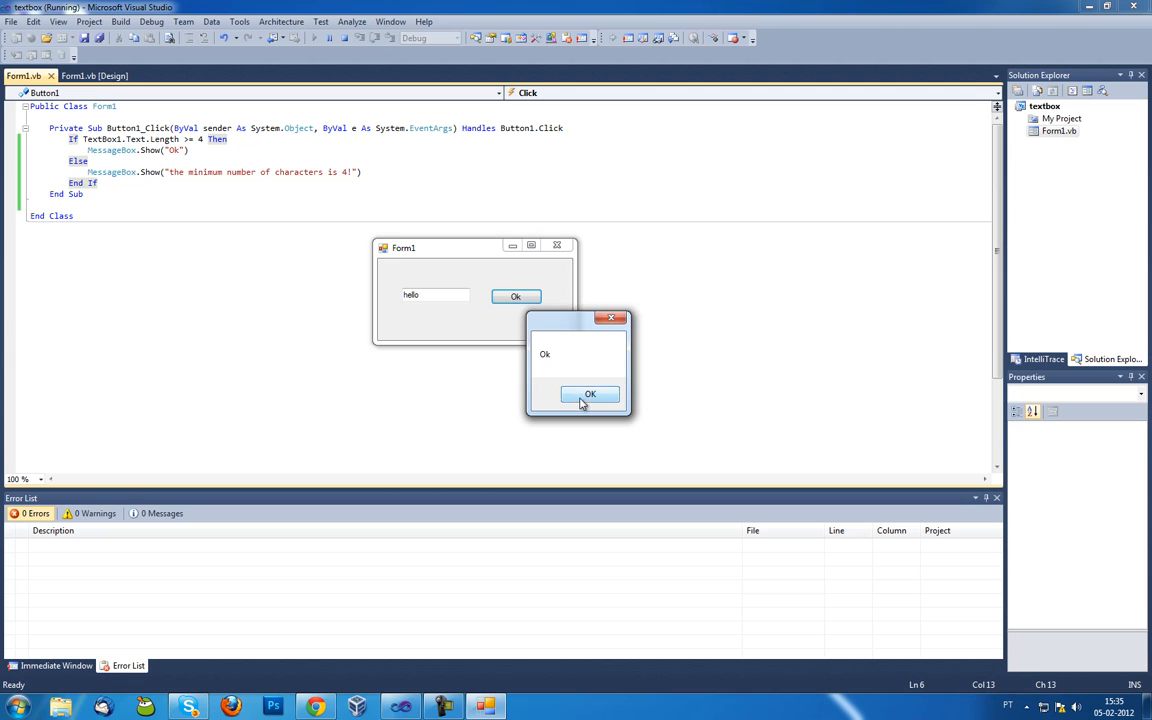
click(589, 393)
text( to)
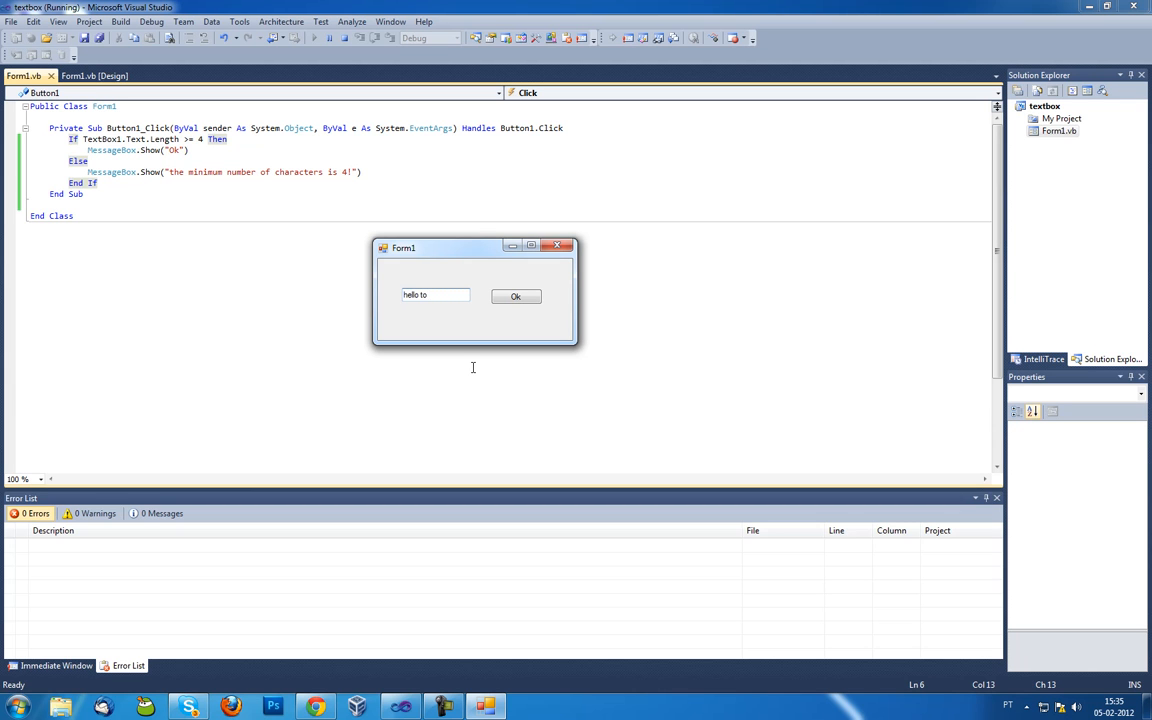
Step: Test the 8-character limit with 'internet', 'aaaaaaaa' and '123456', then select the MaxLength value
key(BackSpace)
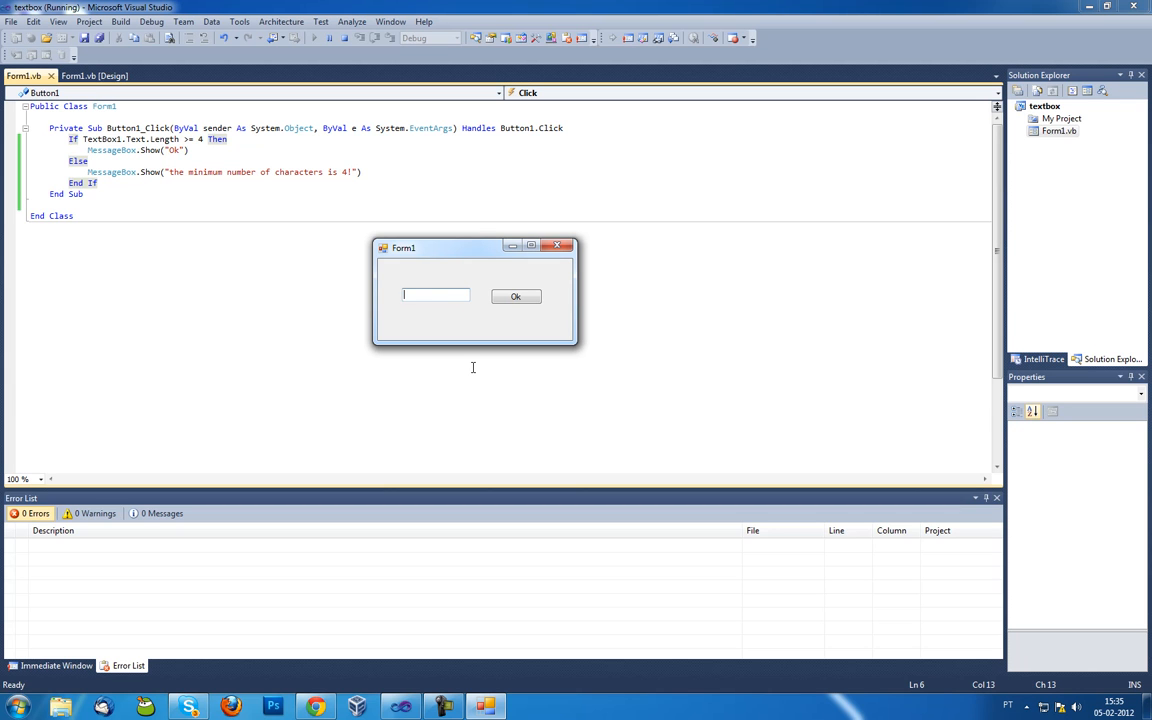
text(inter)
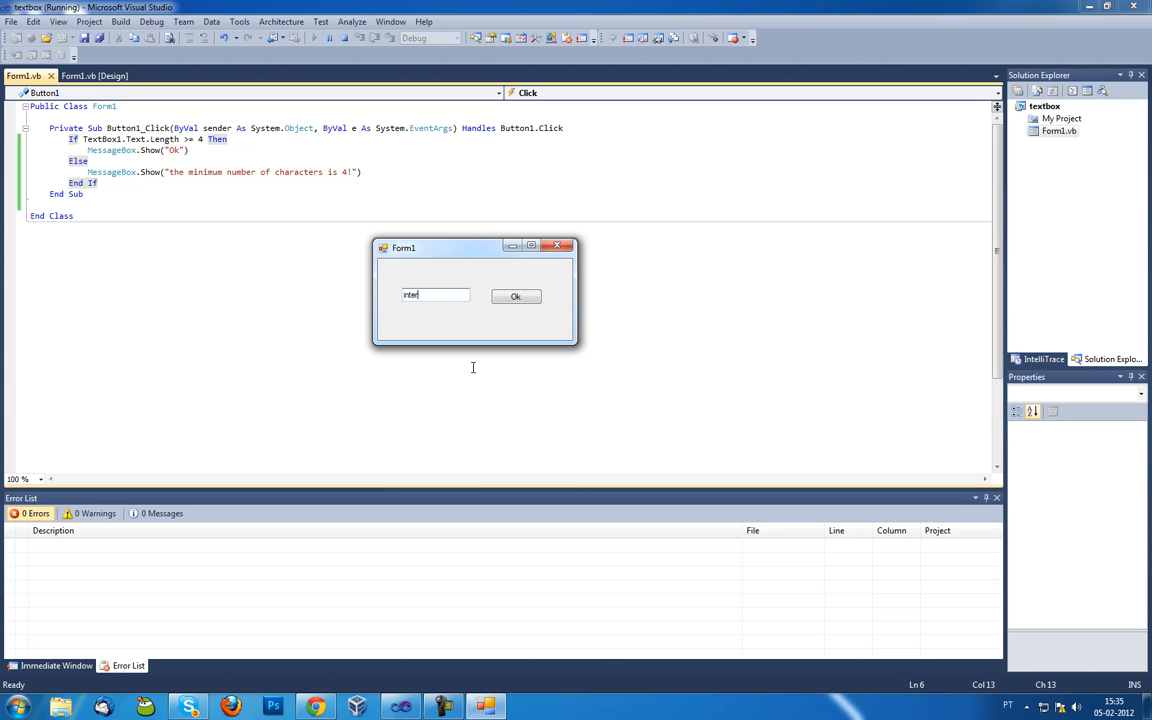
text(net)
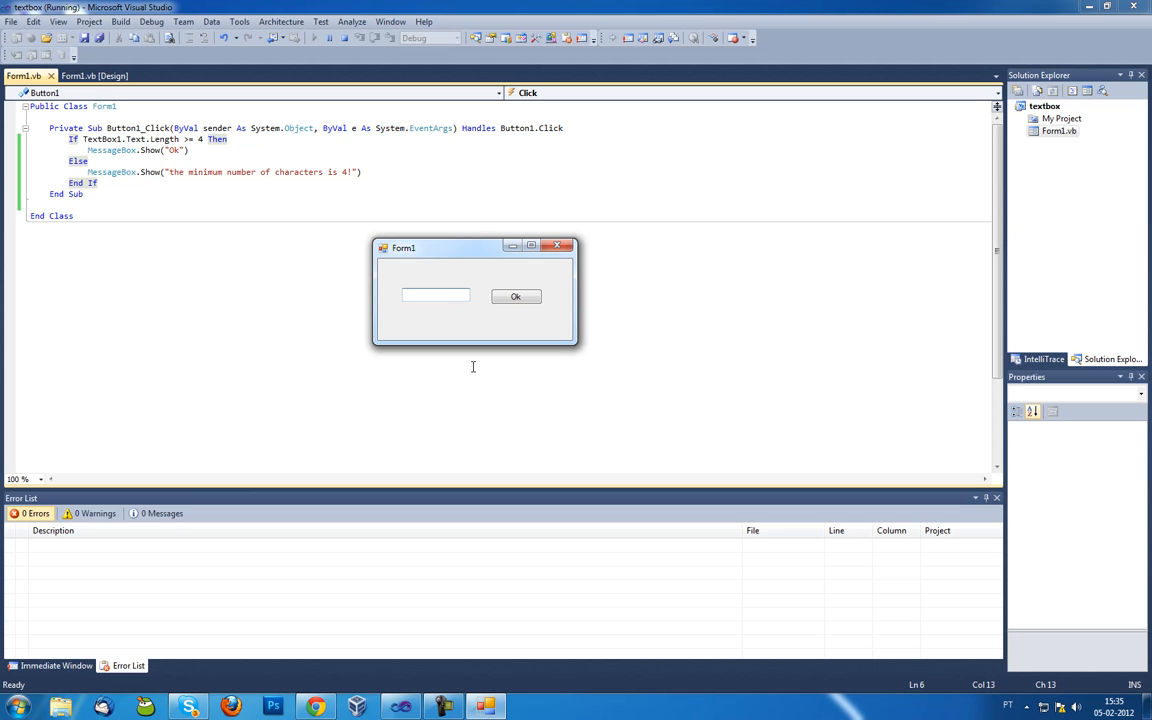
text(aaaaaaaa)
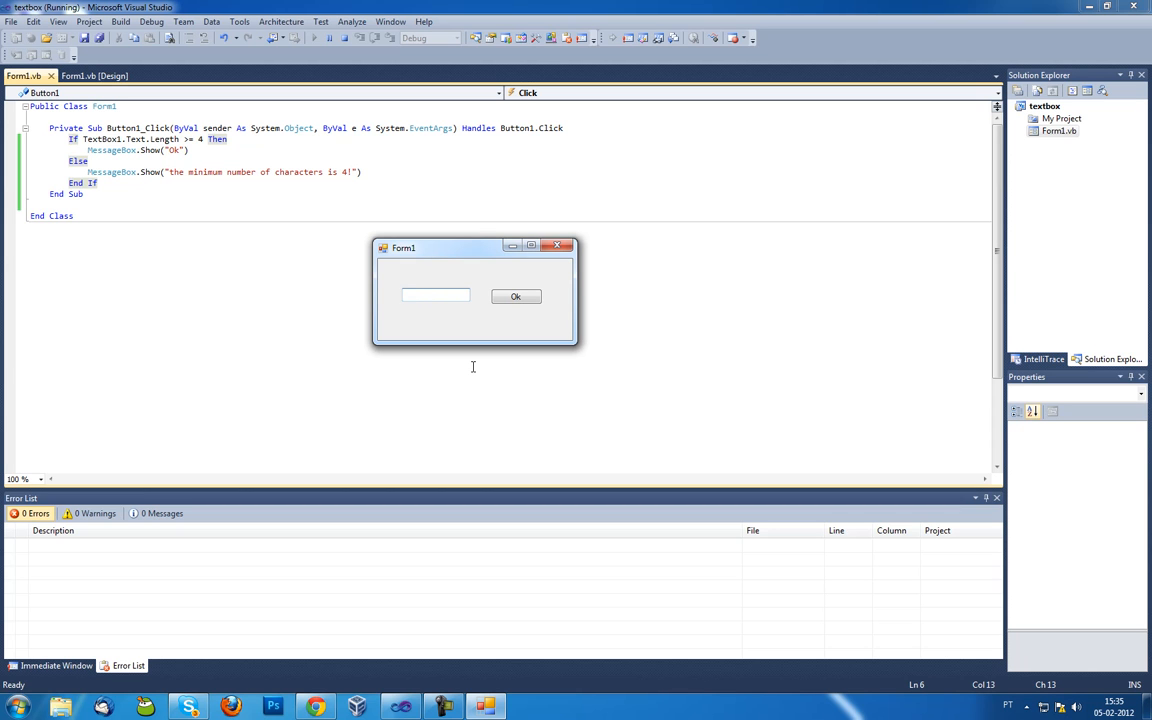
text(12345678)
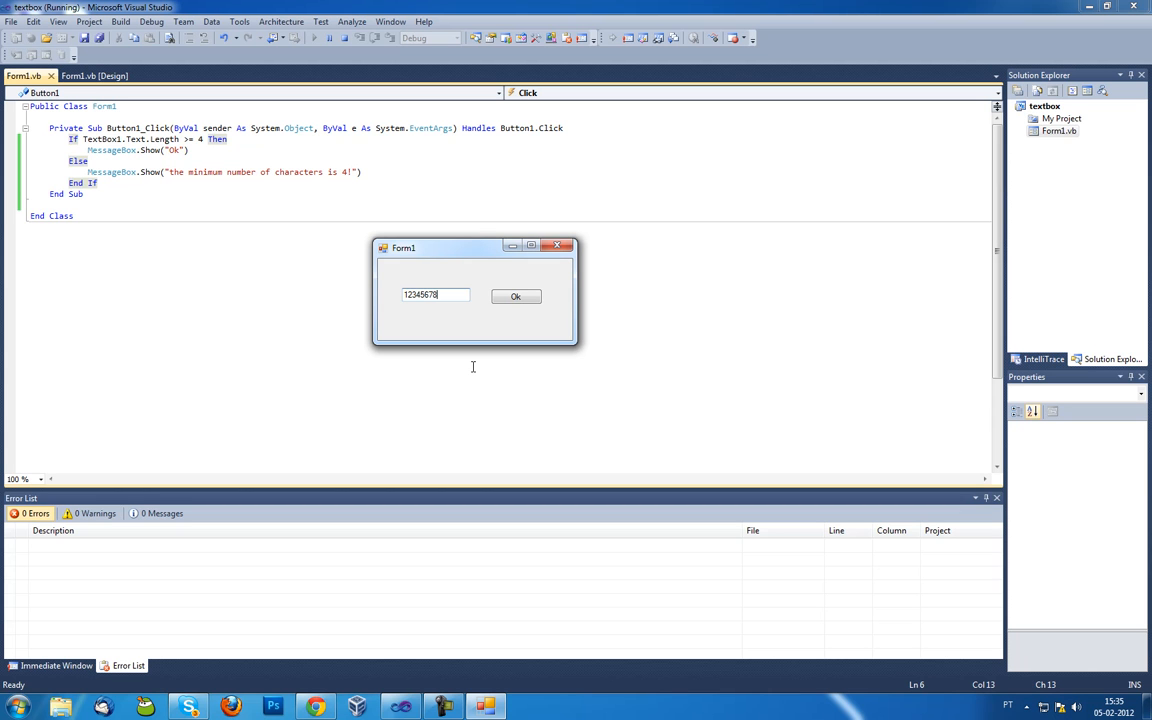
mouse_move(463, 328)
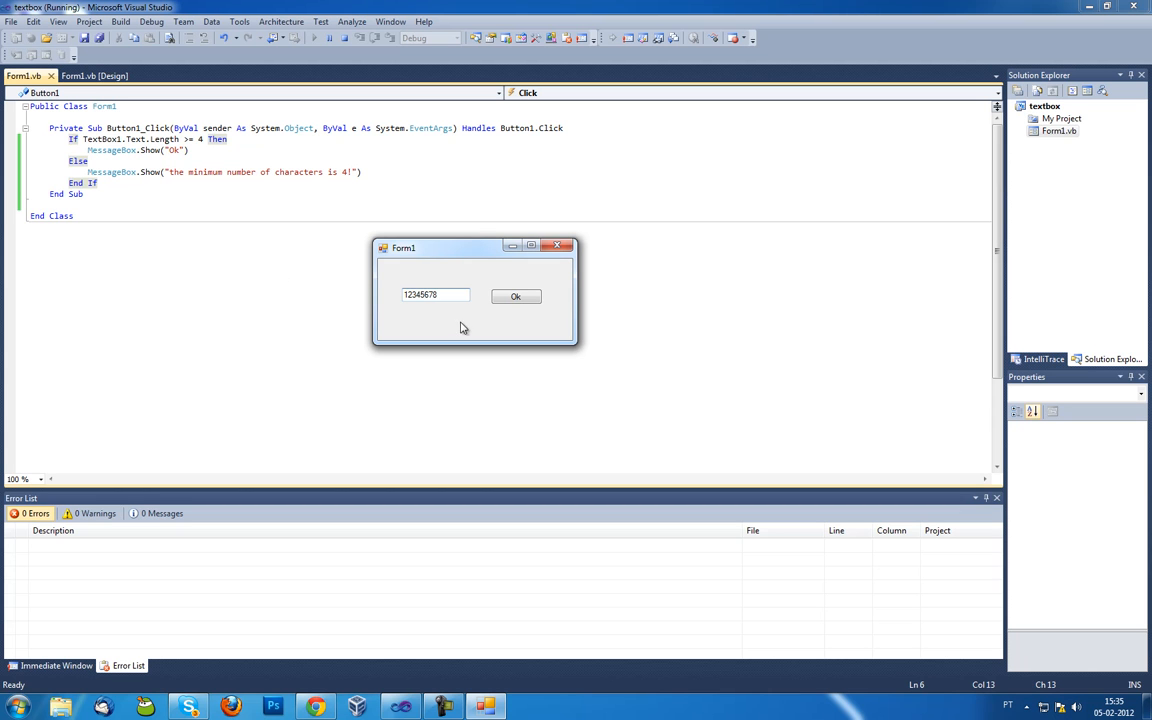
triple_click(434, 294)
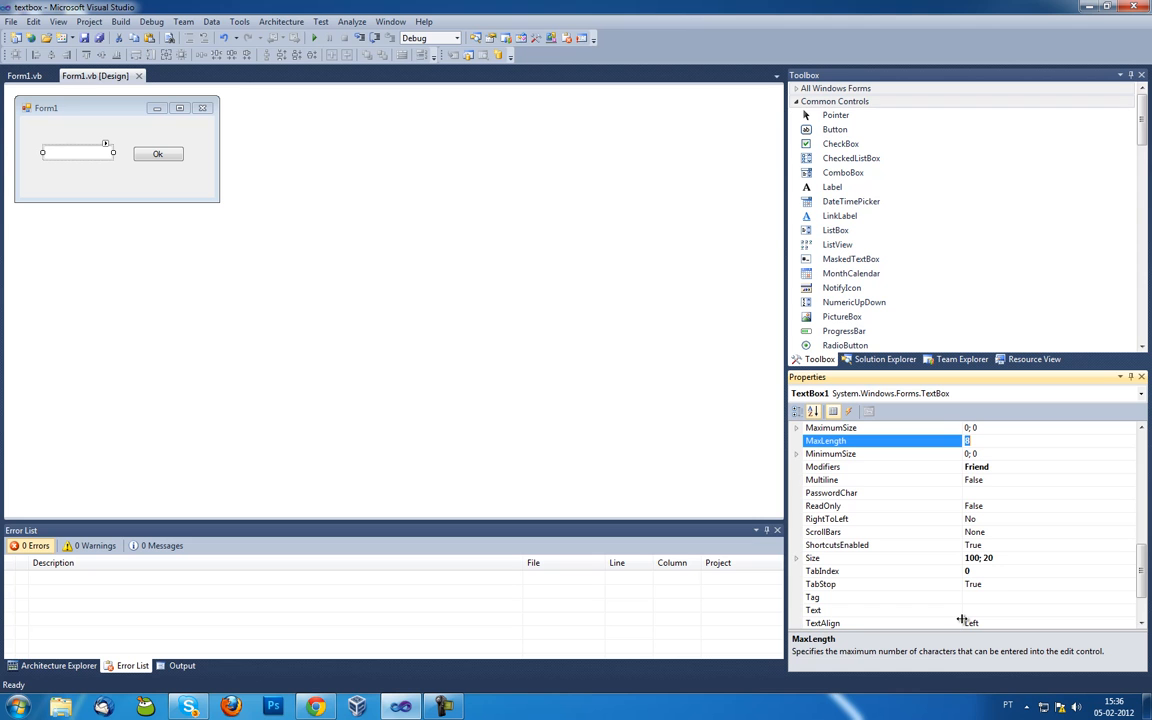
text(10)
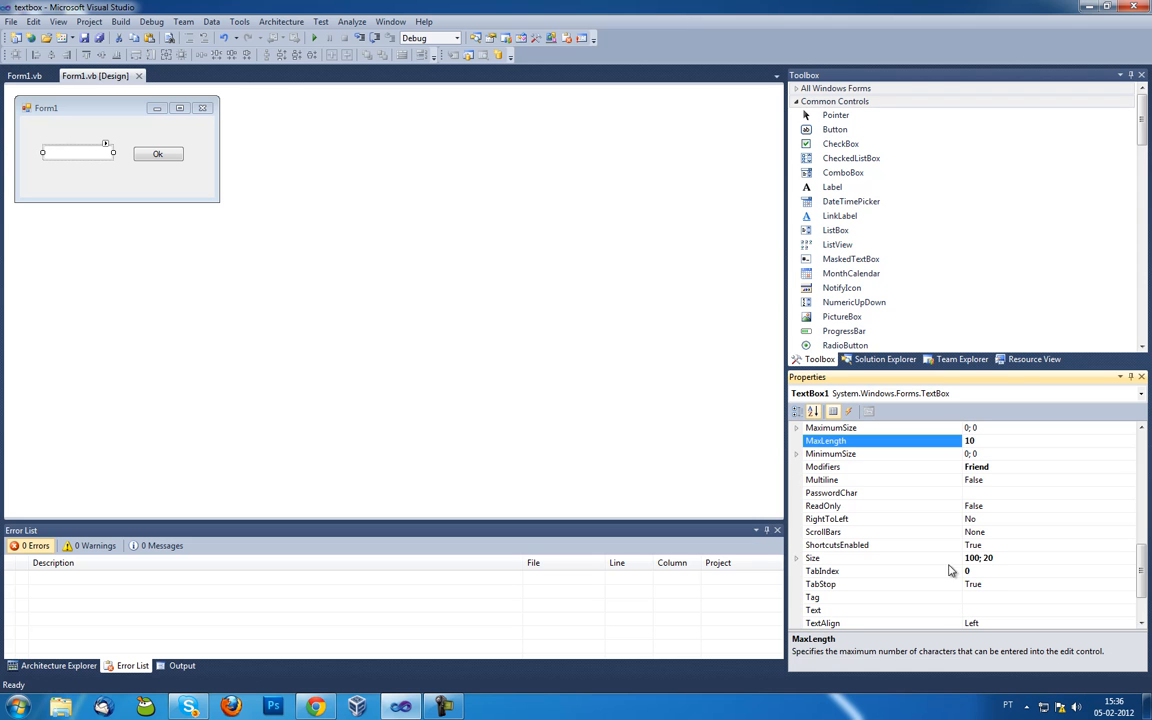
click(314, 38)
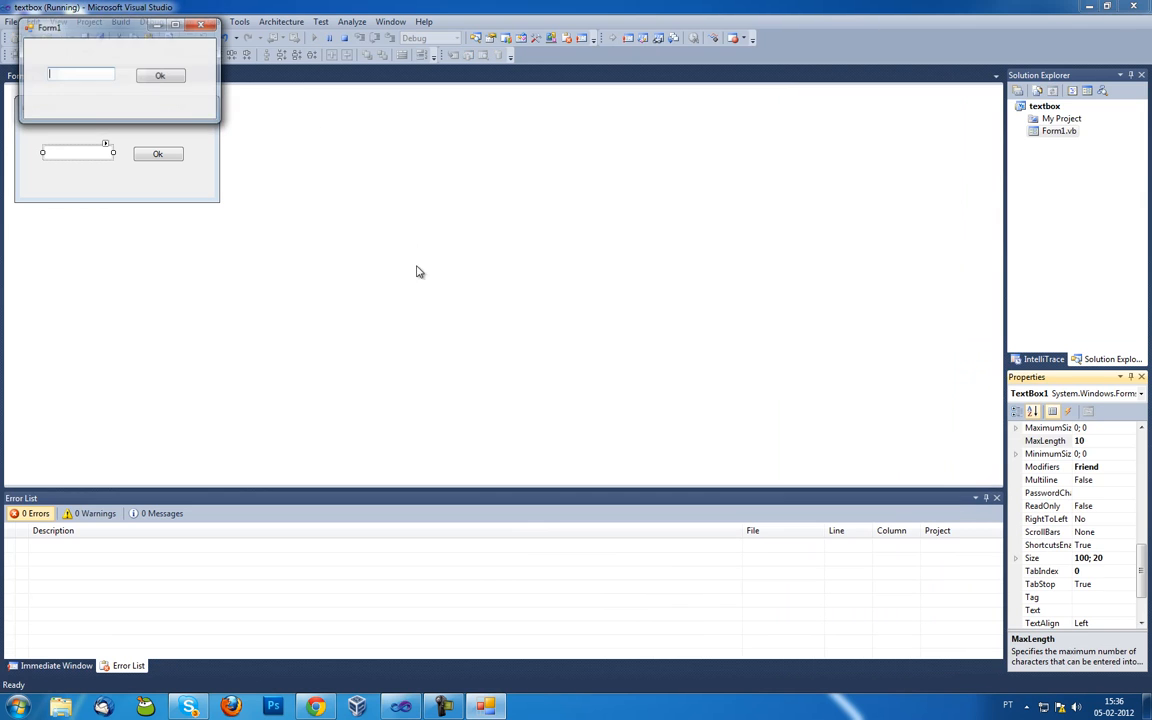
text(0123)
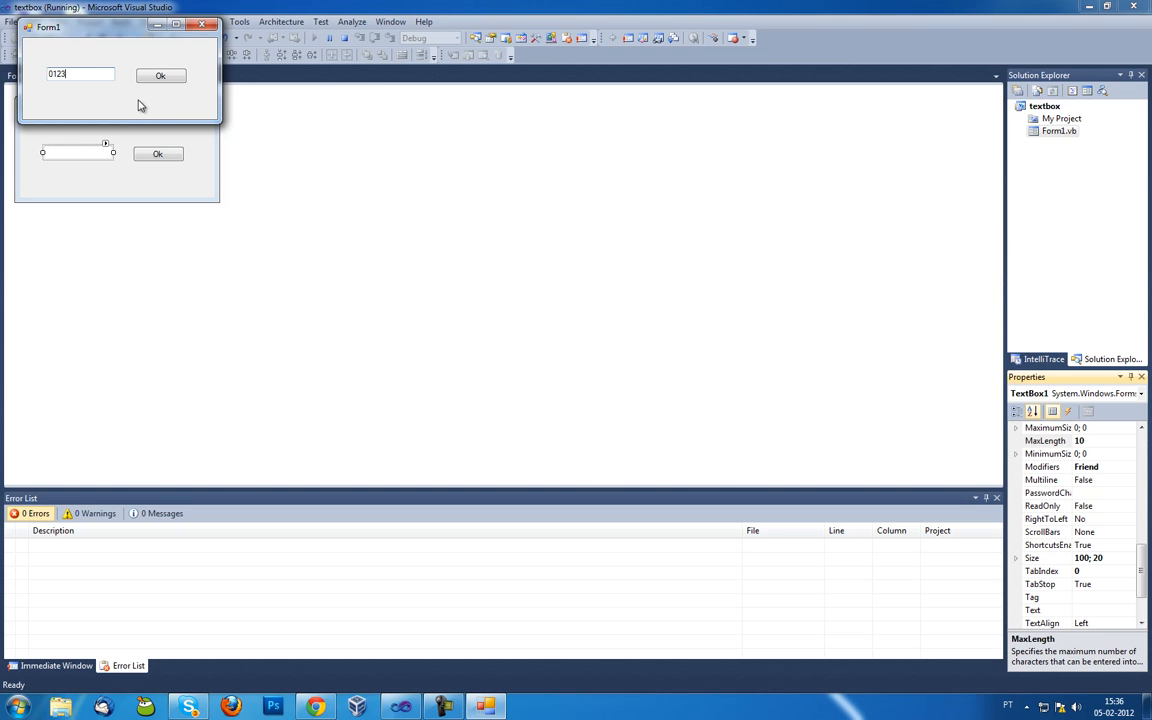
text(456789)
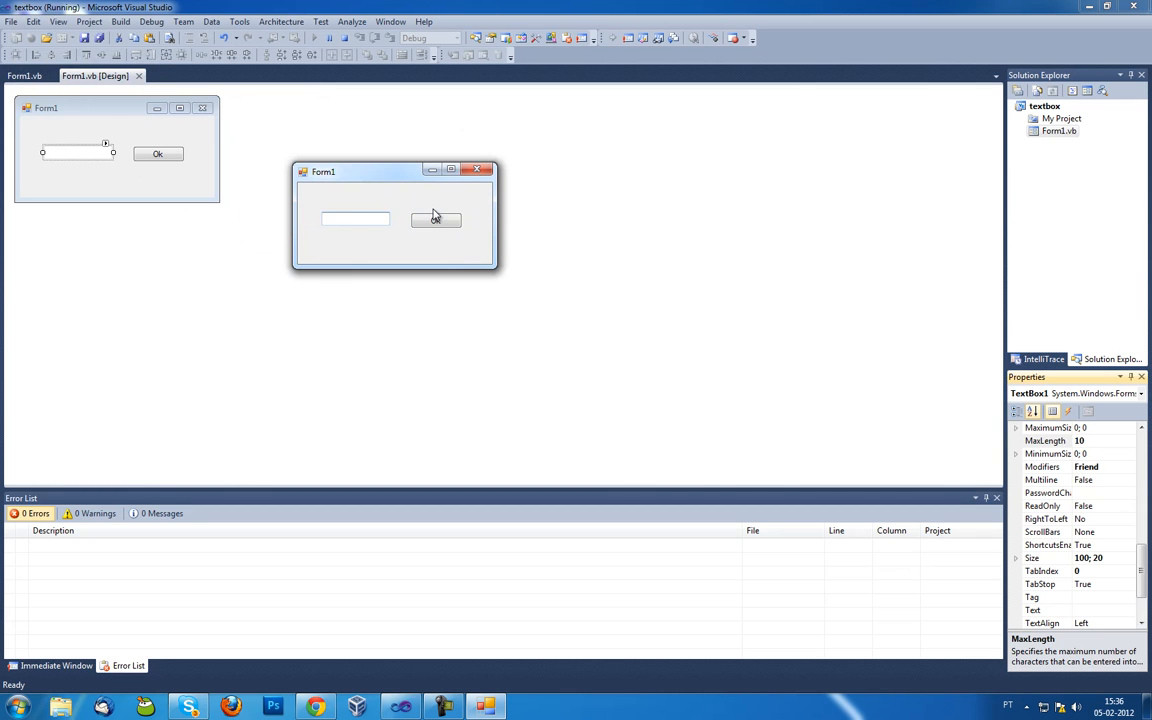
mouse_move(503, 185)
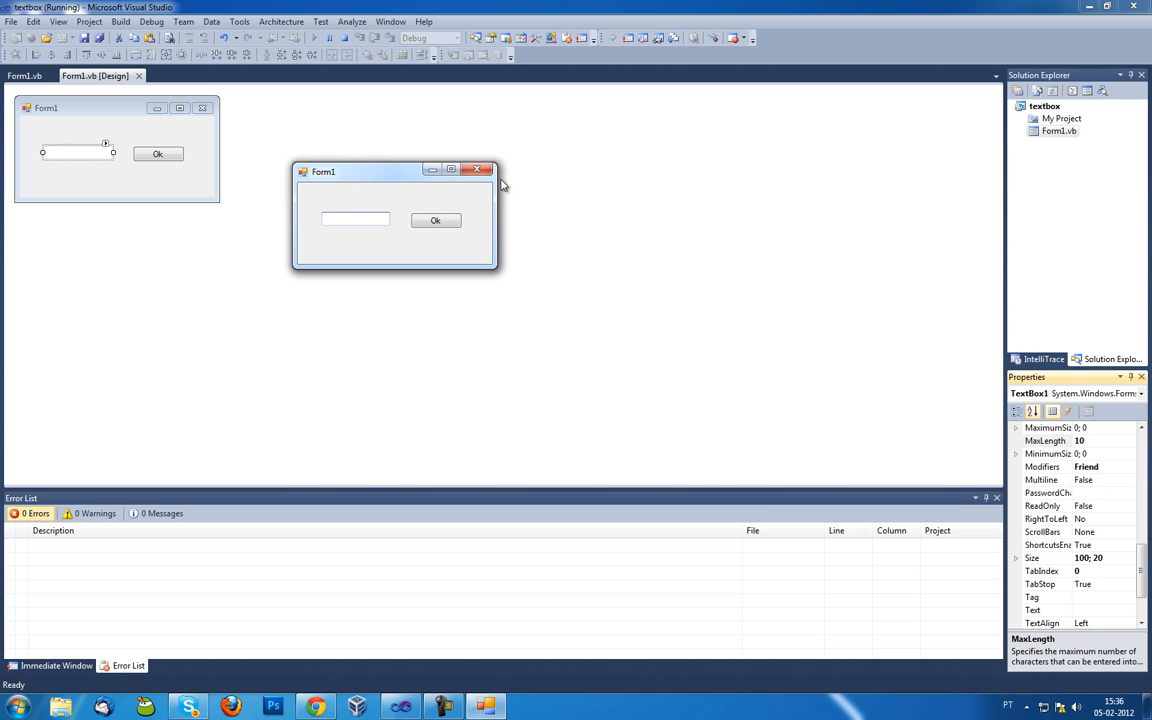